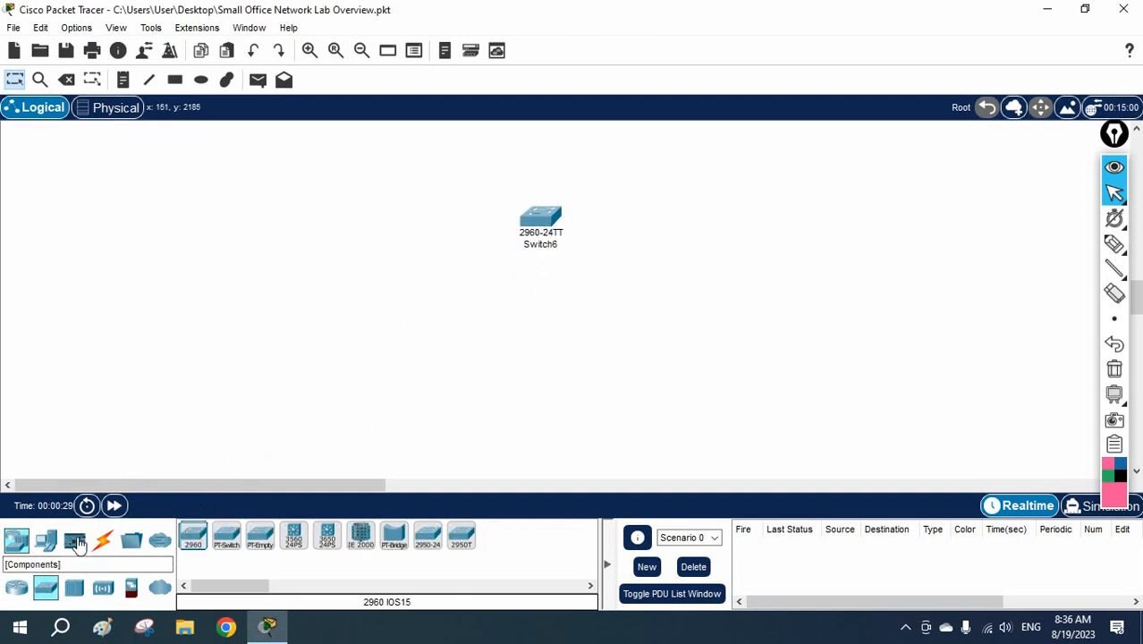
# Place a generic PC-PT, PC0, on the workspace left of Switch6.
pyautogui.click(46, 540)
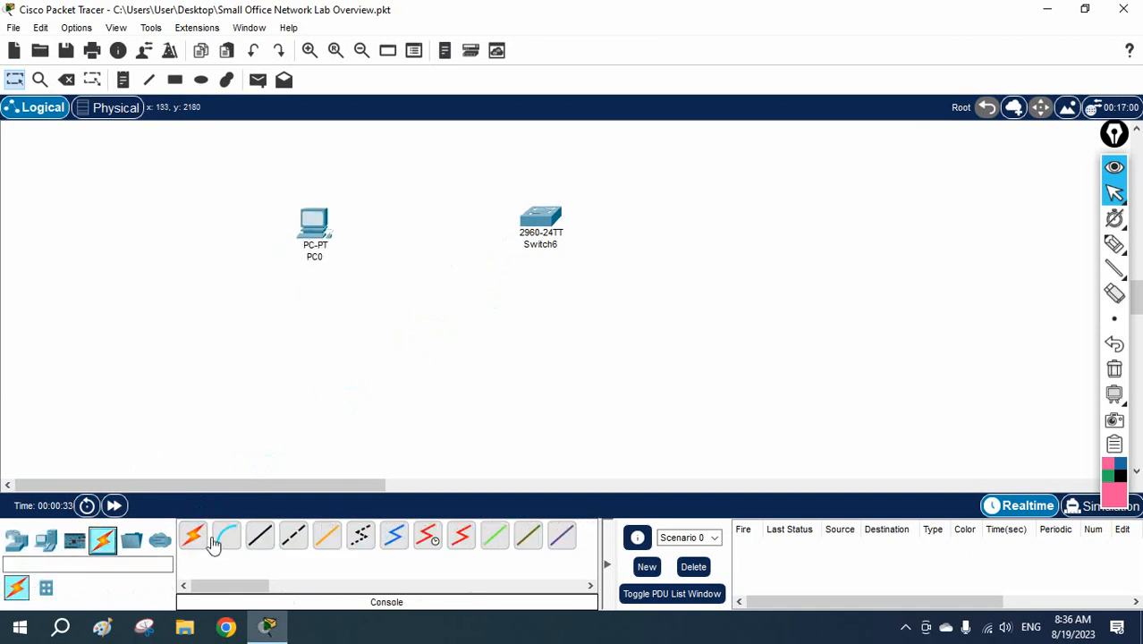
# Start an automatic-type cable from PC0 toward Switch6's Fa0/1.
pyautogui.click(193, 535)
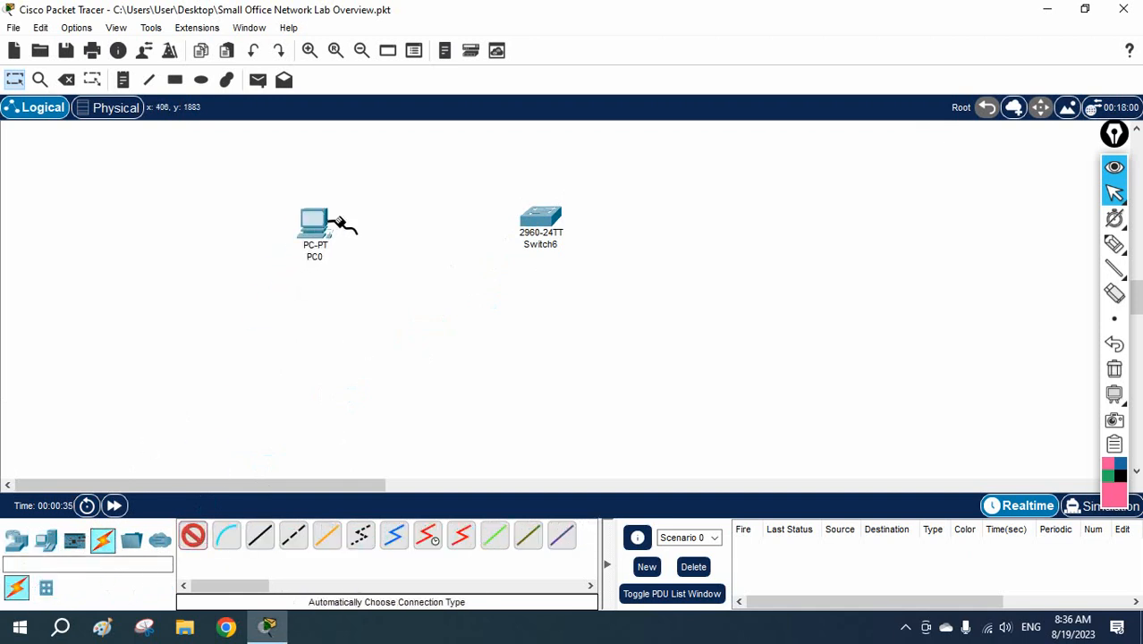
pyautogui.click(540, 217)
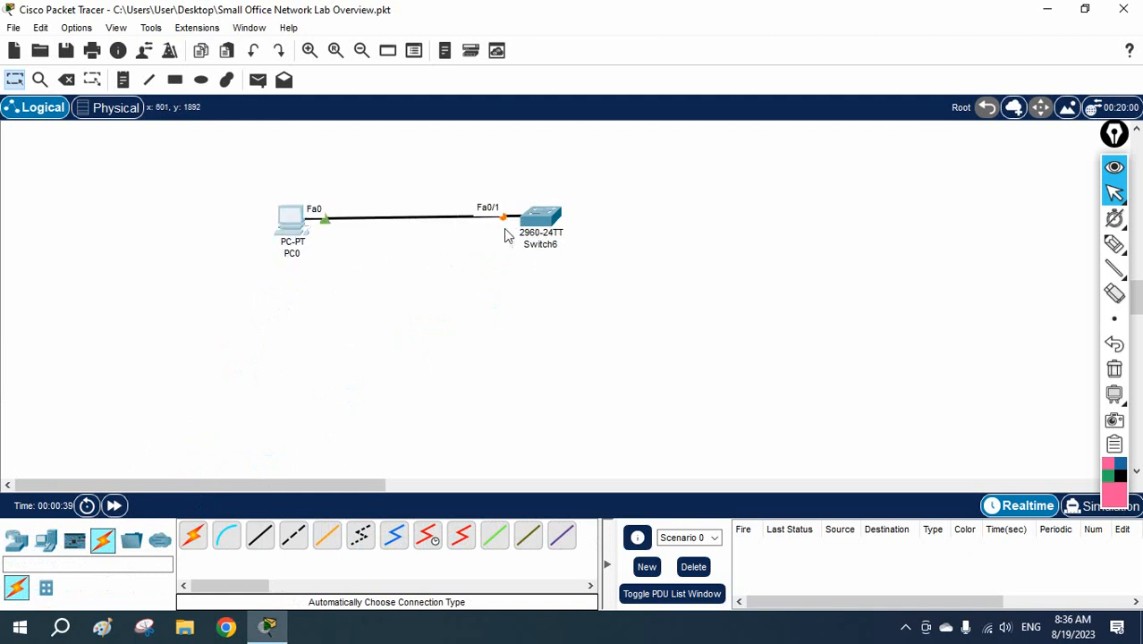
pyautogui.moveTo(537, 231)
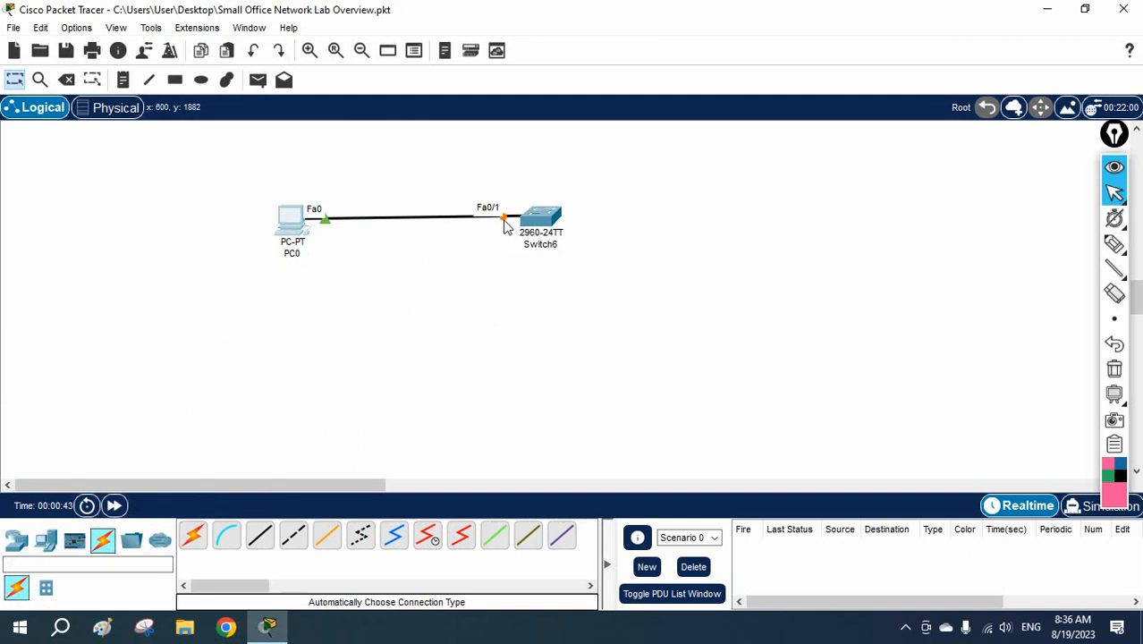
pyautogui.moveTo(499, 221)
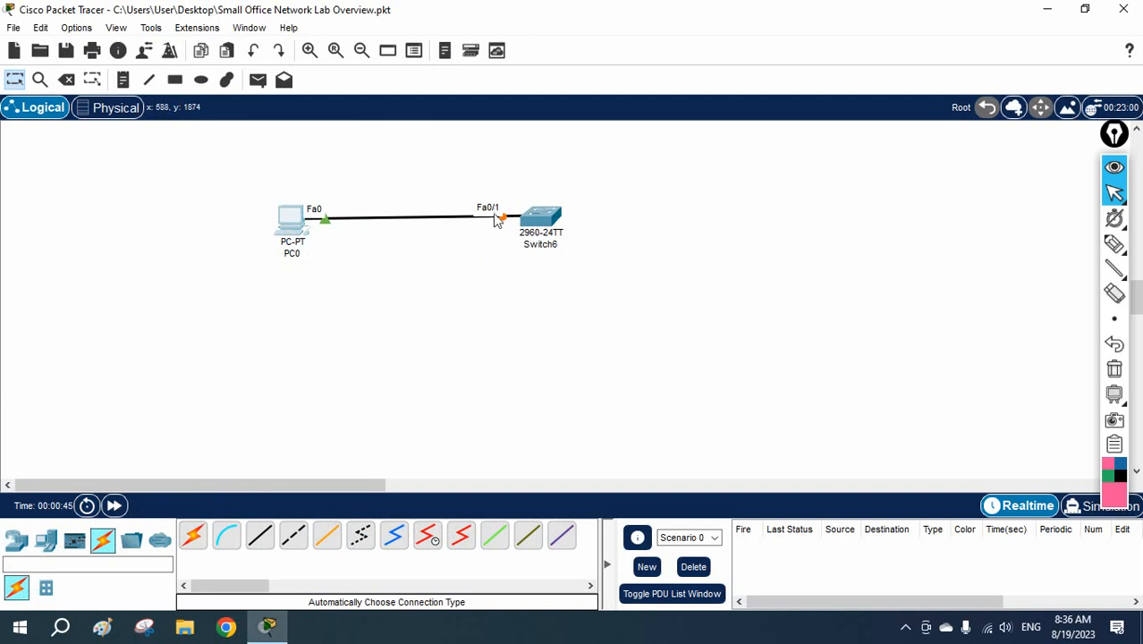
pyautogui.moveTo(467, 237)
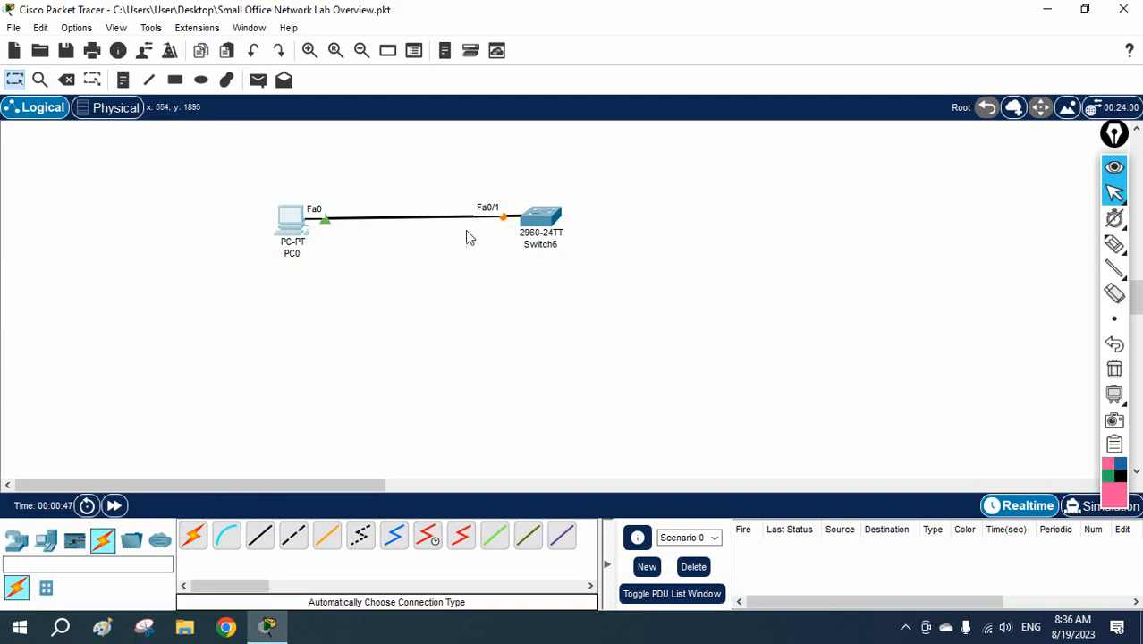
pyautogui.moveTo(271, 251)
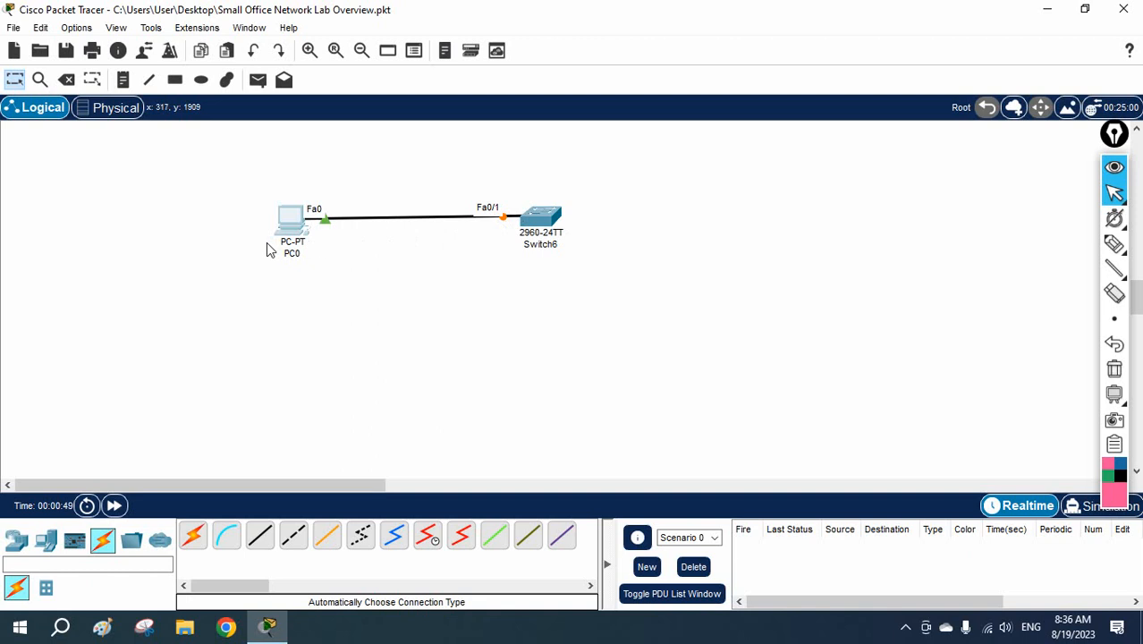
pyautogui.moveTo(304, 228)
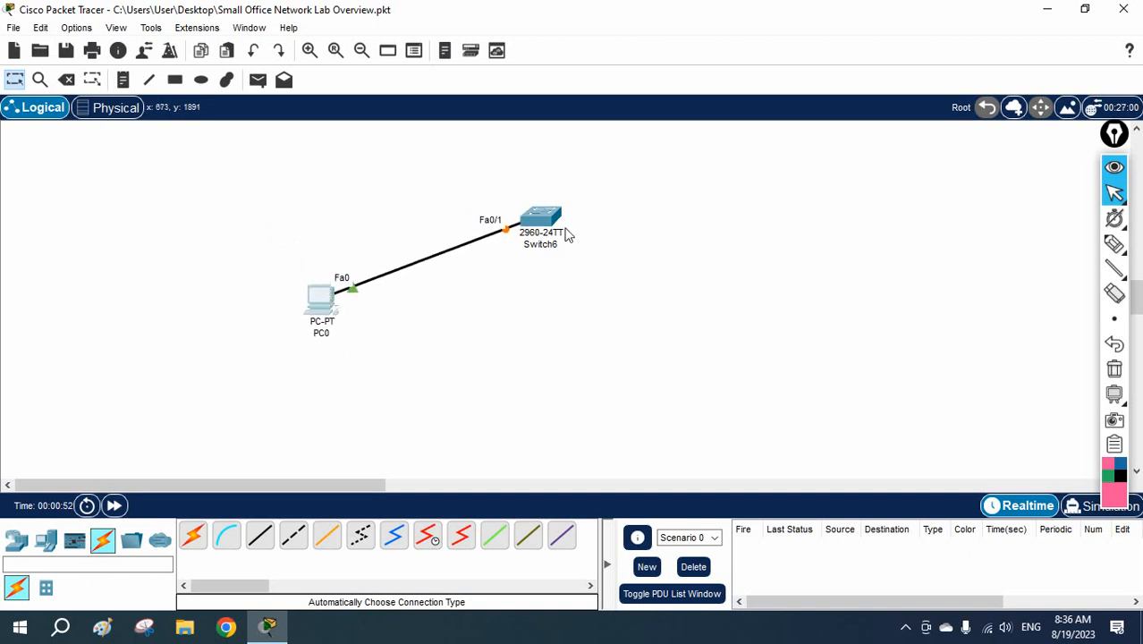
pyautogui.moveTo(508, 243)
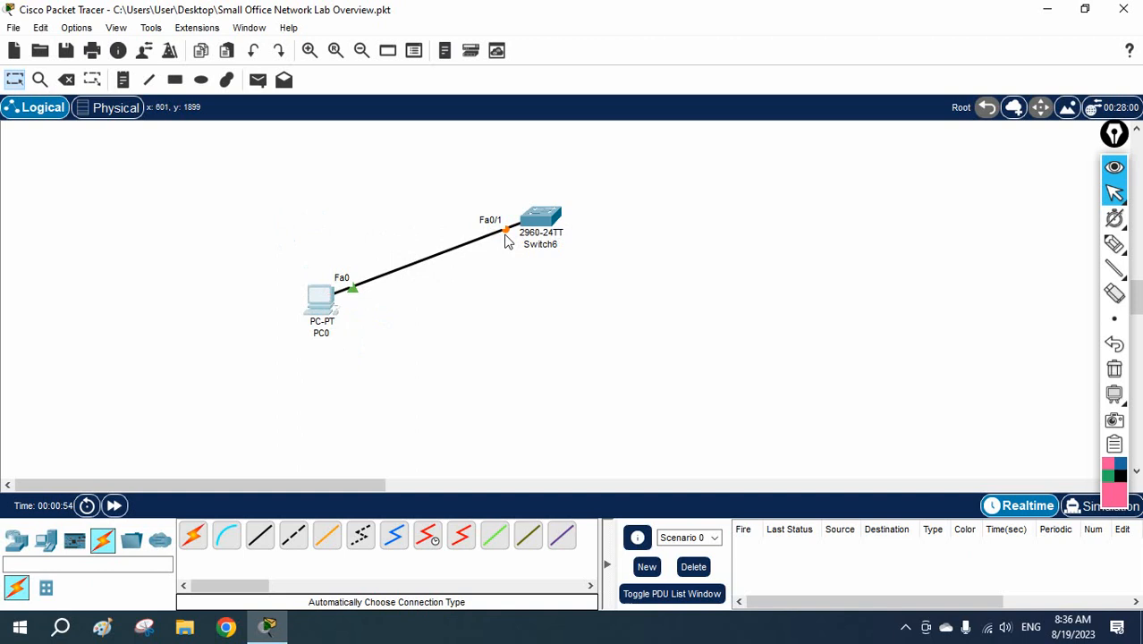
pyautogui.moveTo(323, 307)
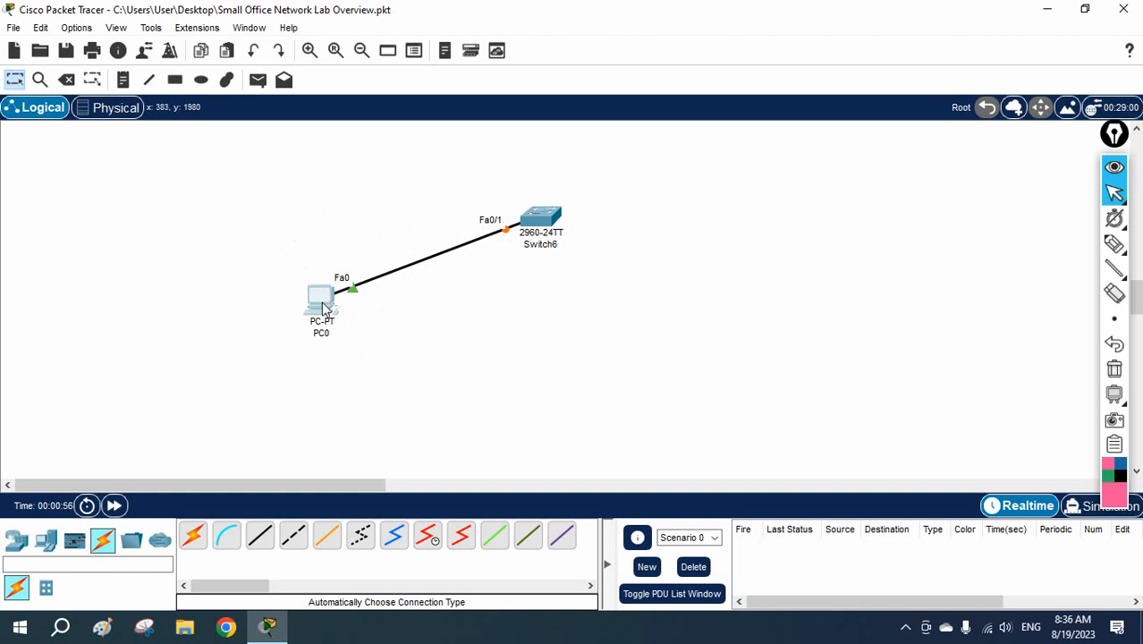
pyautogui.moveTo(320, 298)
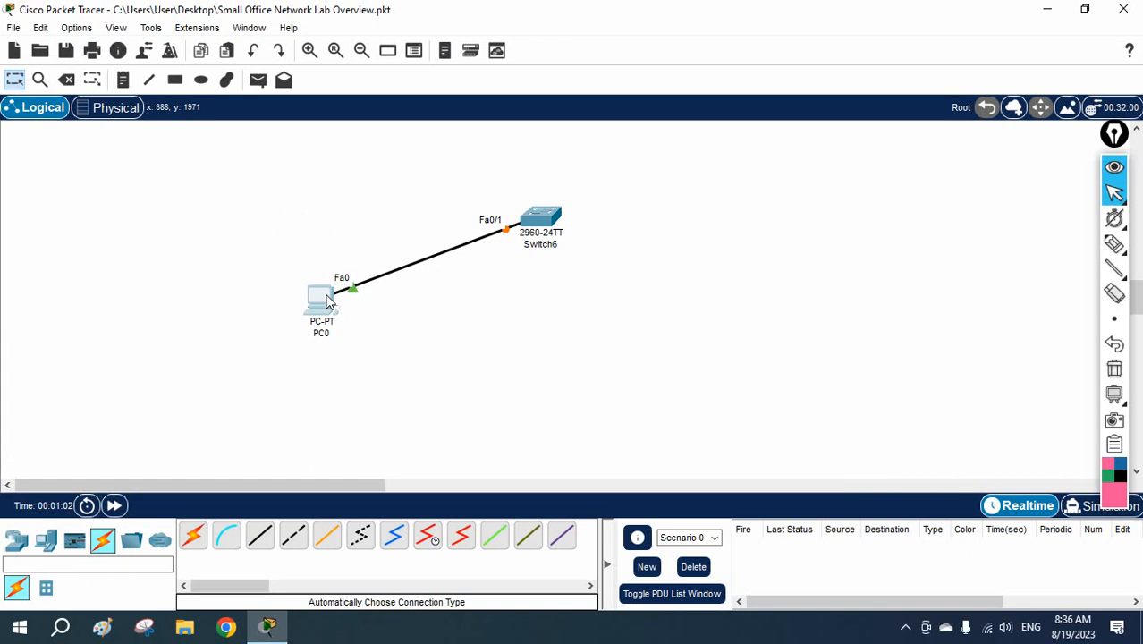
pyautogui.moveTo(425, 285)
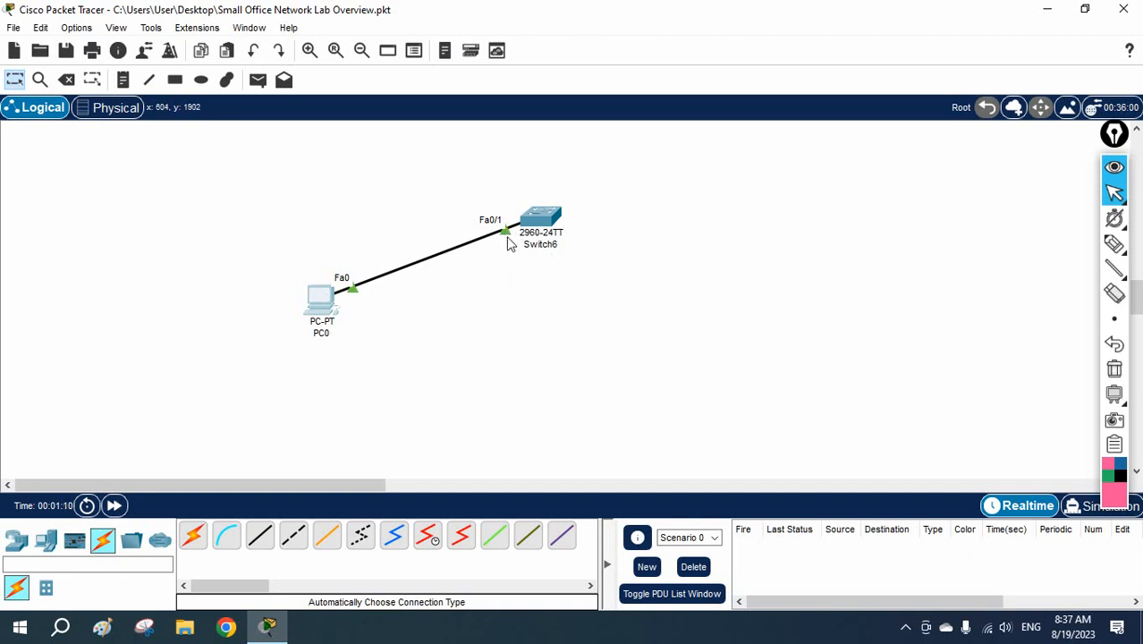
pyautogui.moveTo(504, 243)
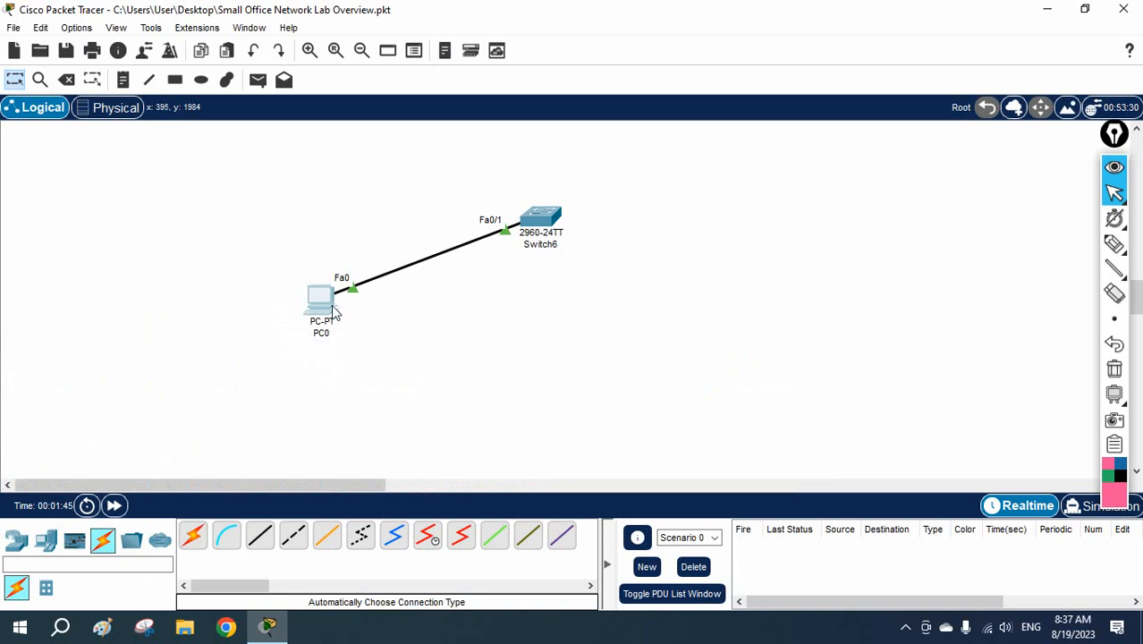
pyautogui.moveTo(439, 290)
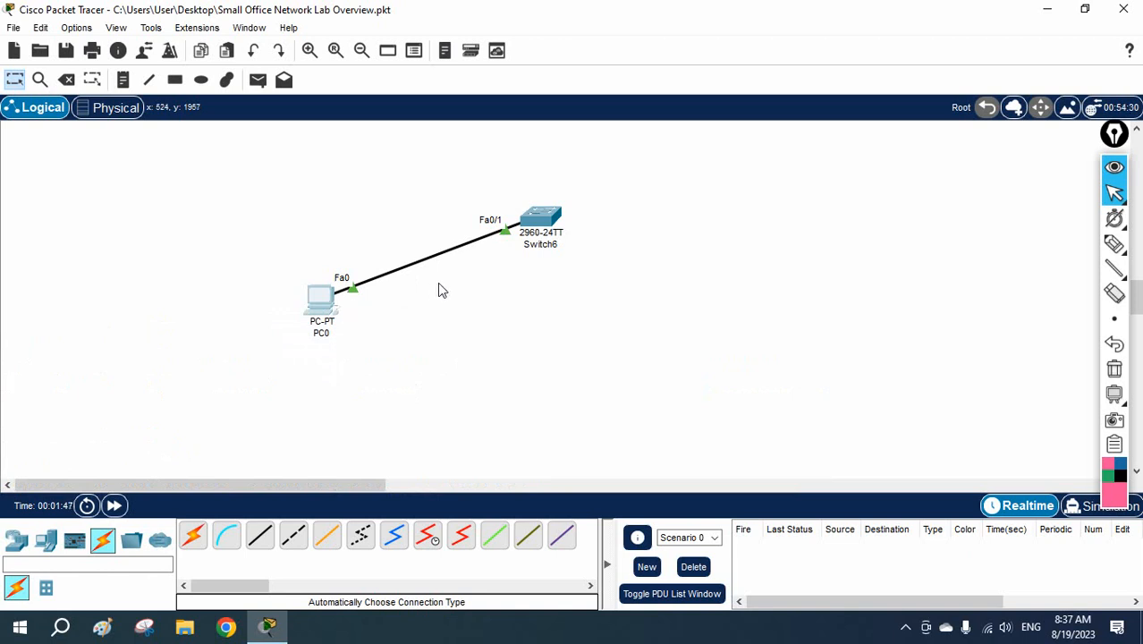
pyautogui.moveTo(510, 245)
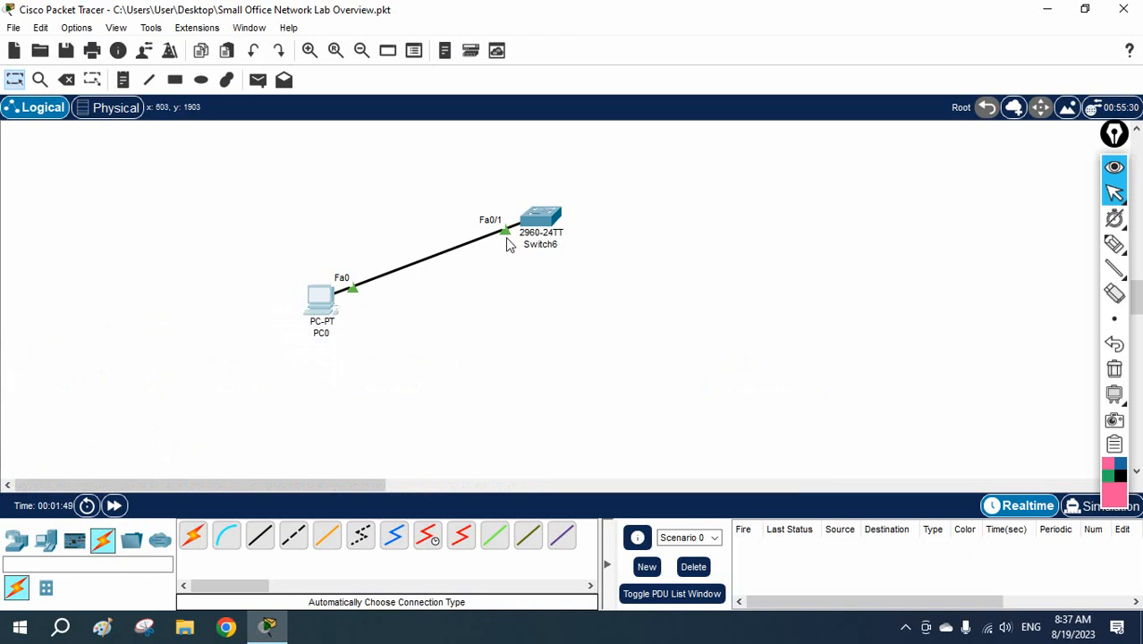
pyautogui.moveTo(548, 237)
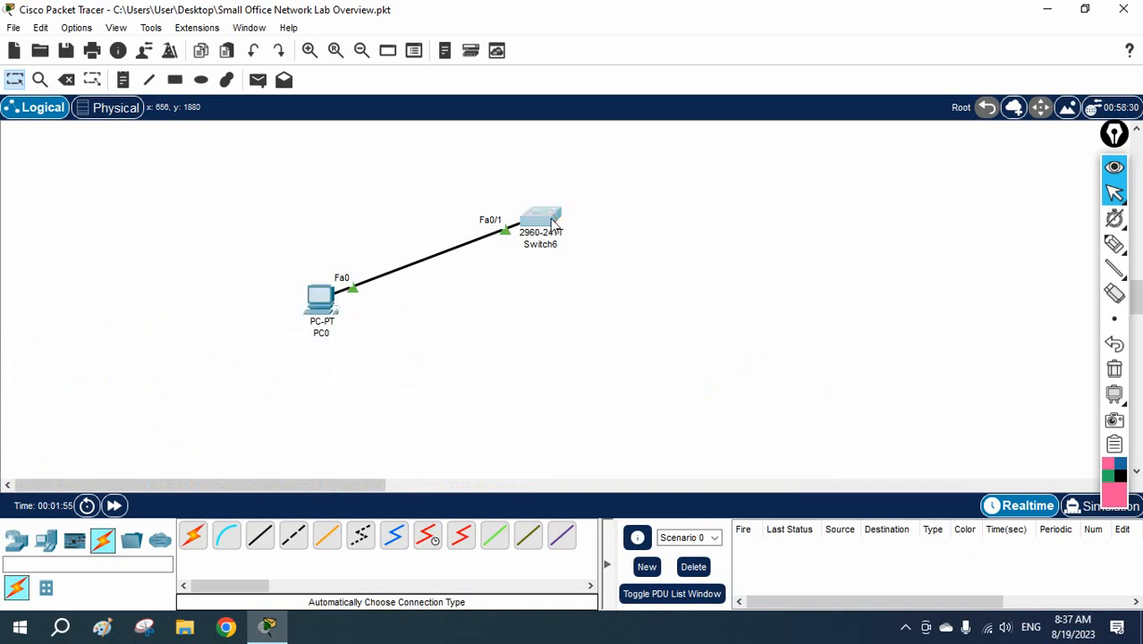
# Open Switch6's CLI tab and shift its window aside to show the topology.
pyautogui.doubleClick(541, 220)
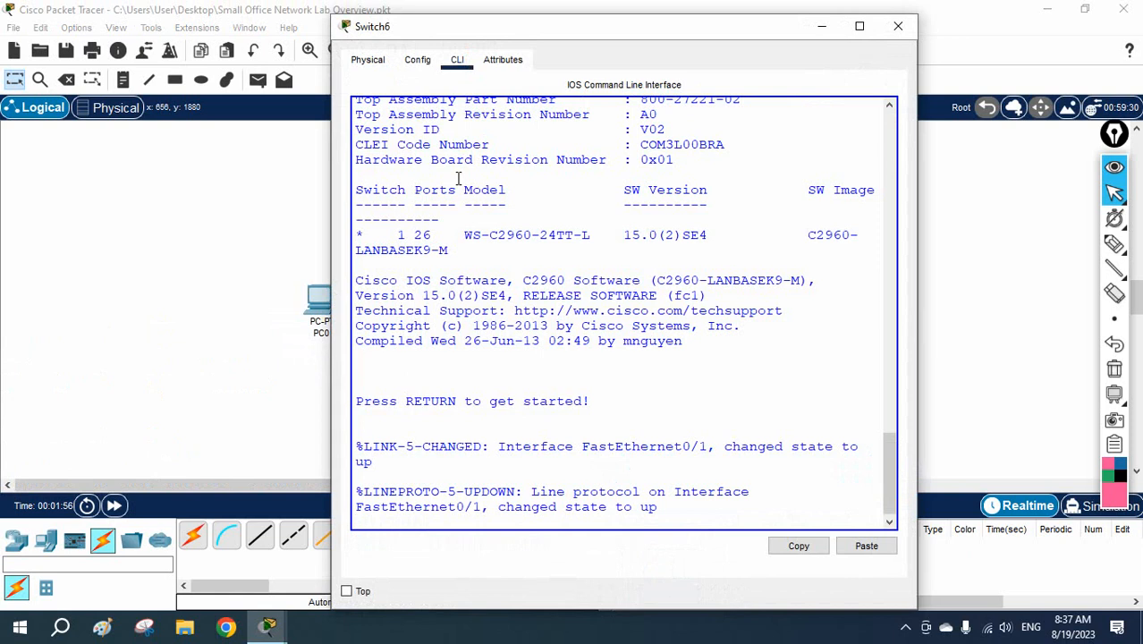
pyautogui.click(899, 26)
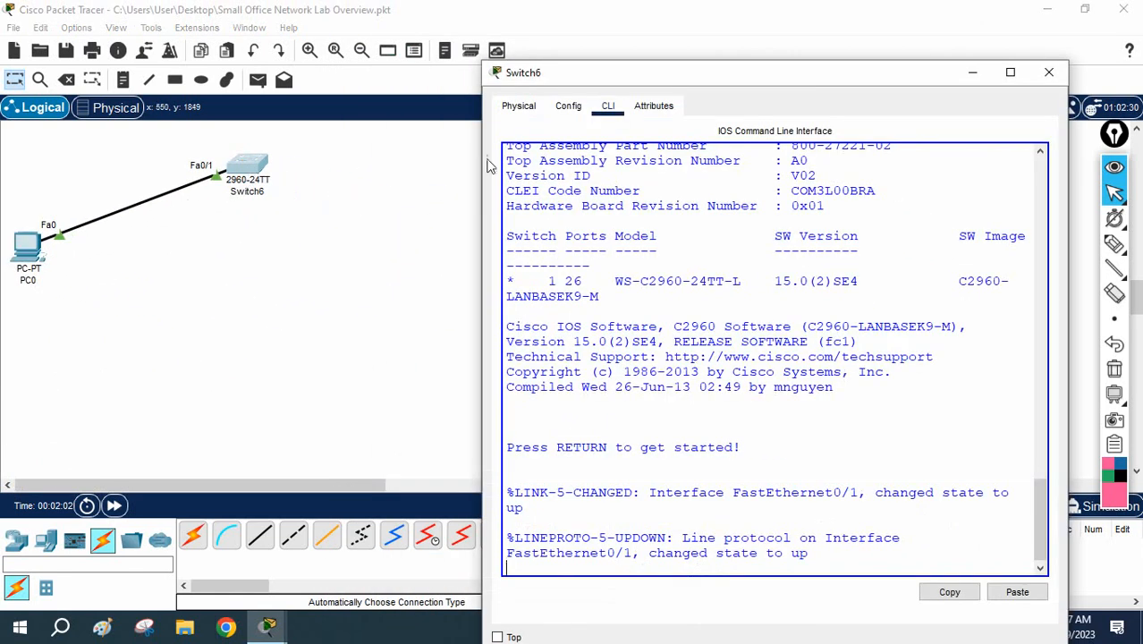
pyautogui.moveTo(775, 72); pyautogui.dragTo(691, 73)
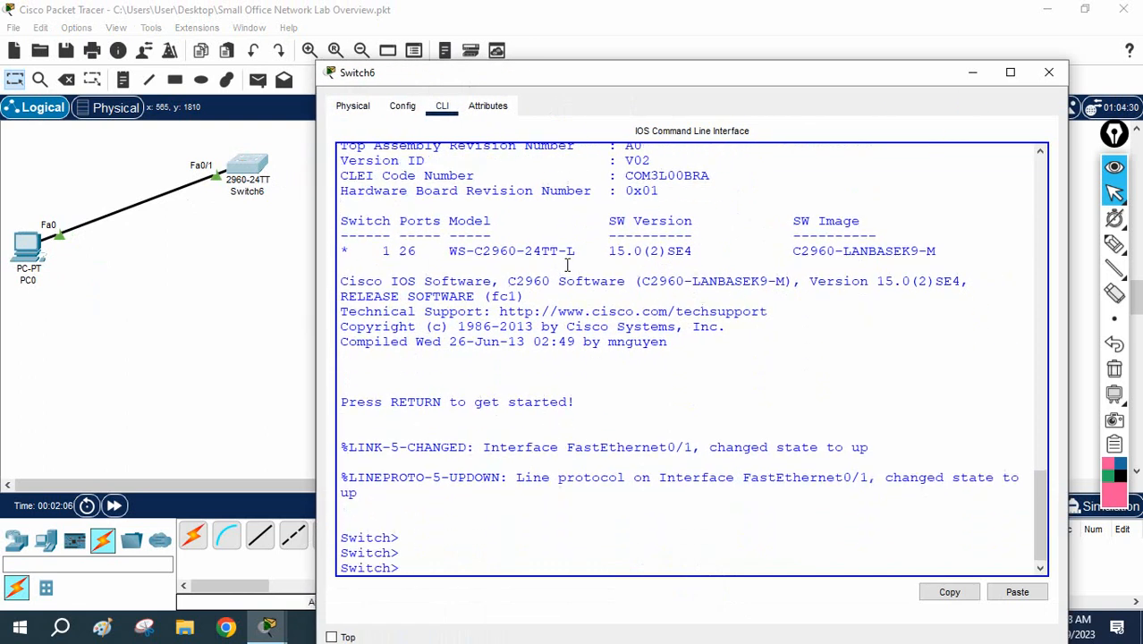
# Enter global configuration mode and rename the switch to SW6.
pyautogui.write('en')
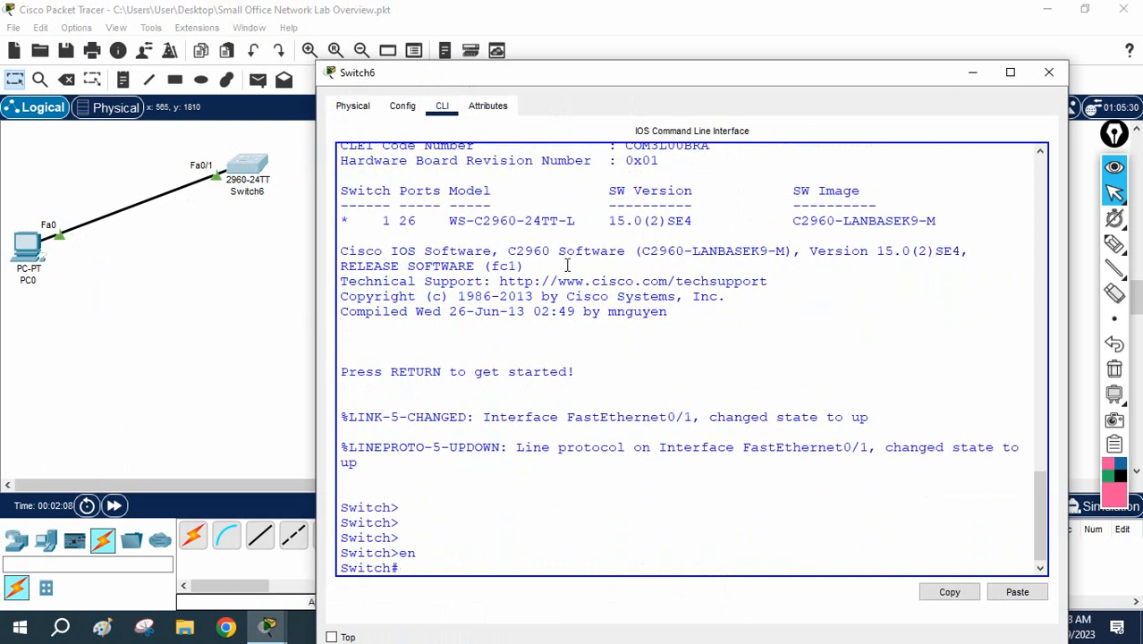
pyautogui.write('config t')
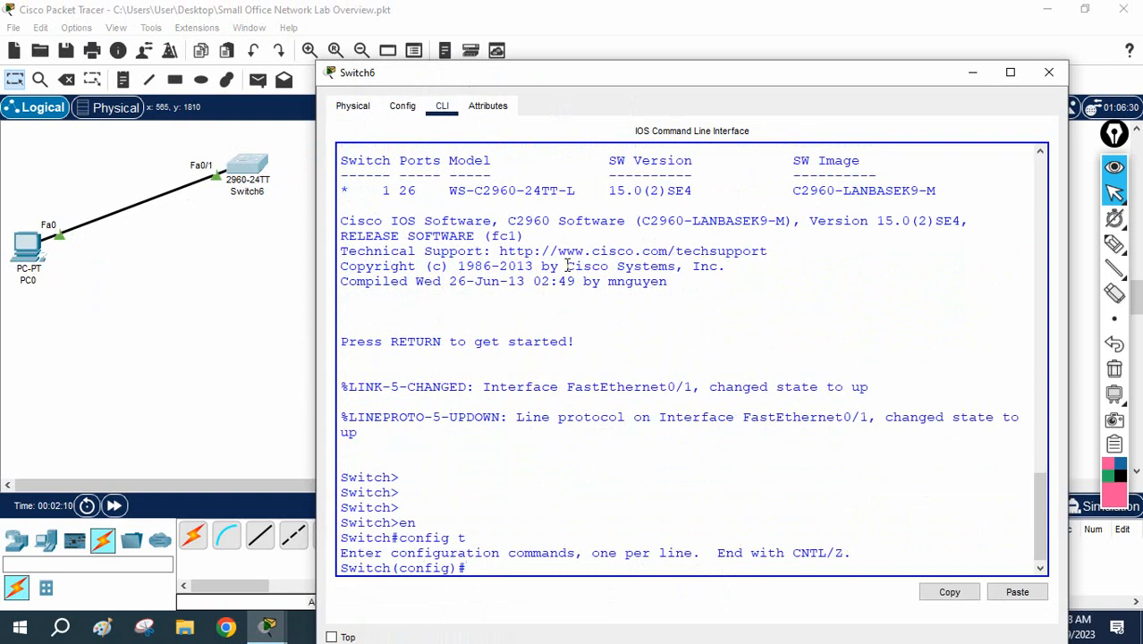
pyautogui.write('hostname s')
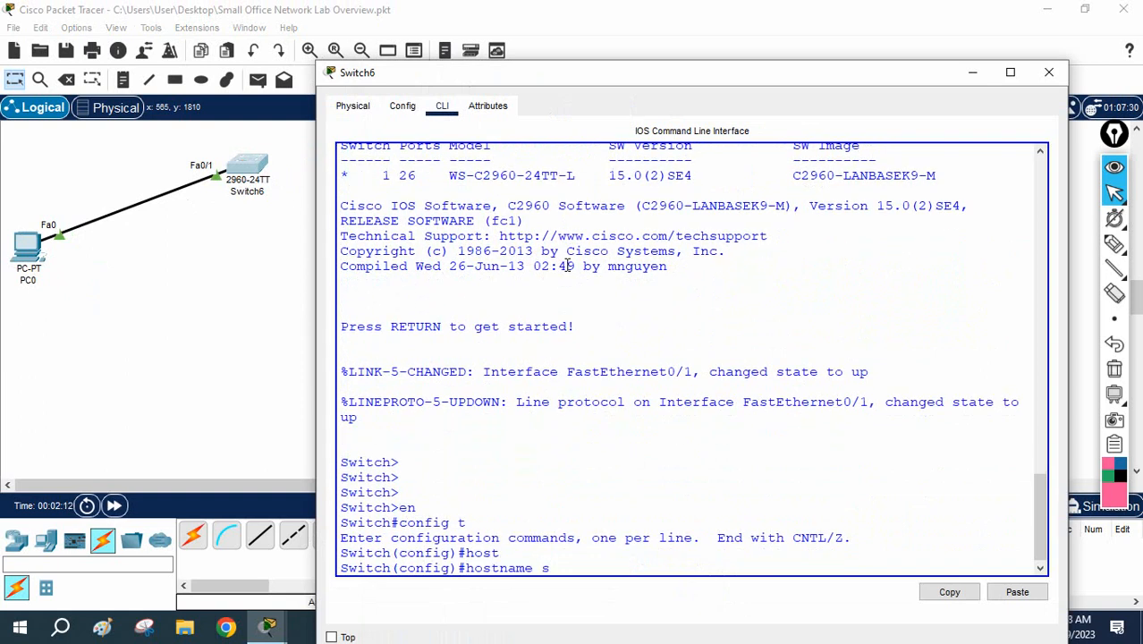
pyautogui.write('S')
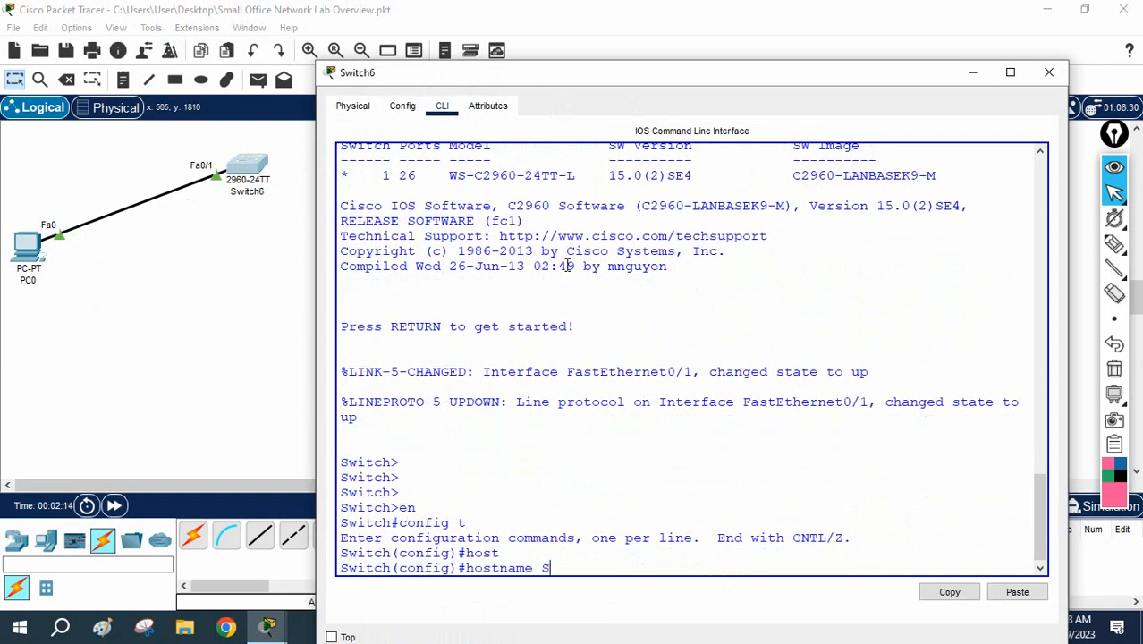
pyautogui.write('W6')
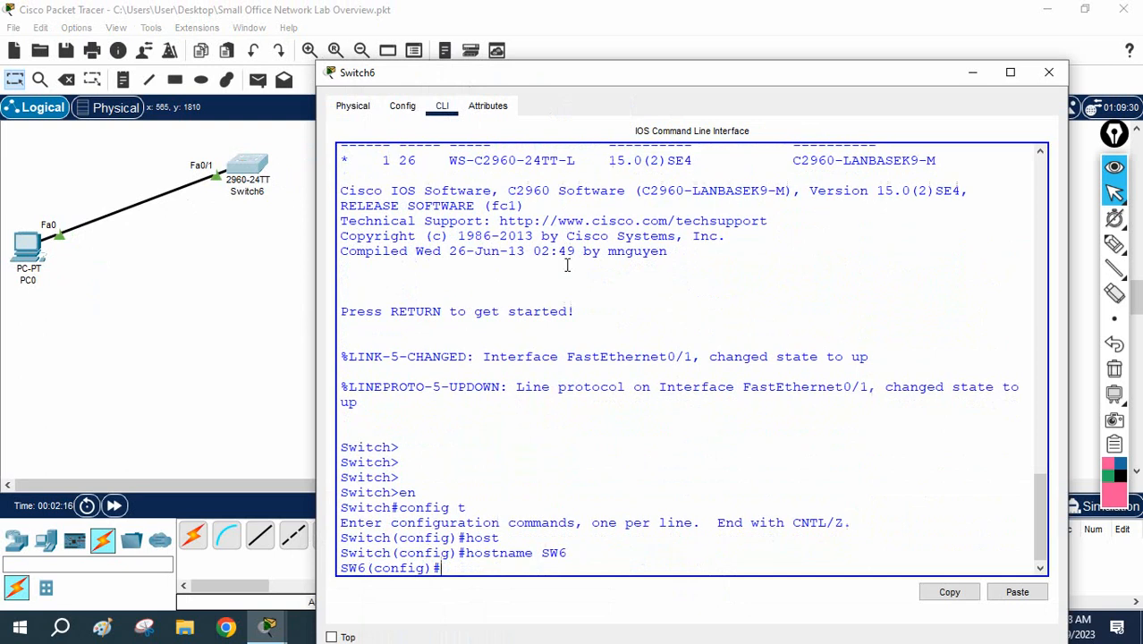
# Enable spanning-tree PortFast on interface Fa0/1, exit, and write memory.
pyautogui.write('int')
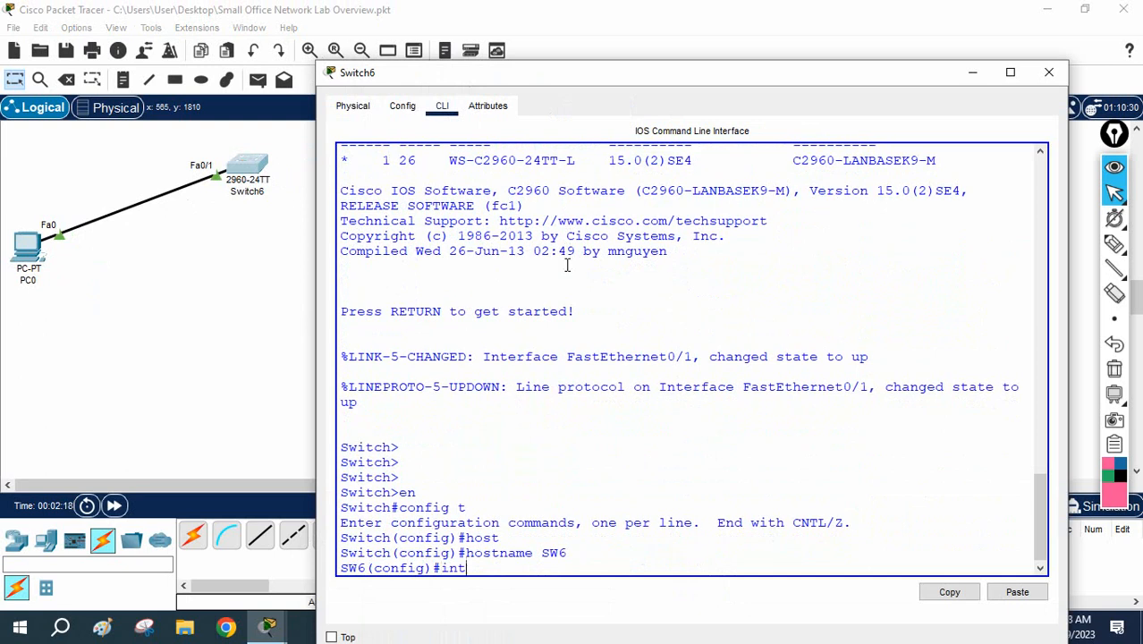
pyautogui.write('f0/1')
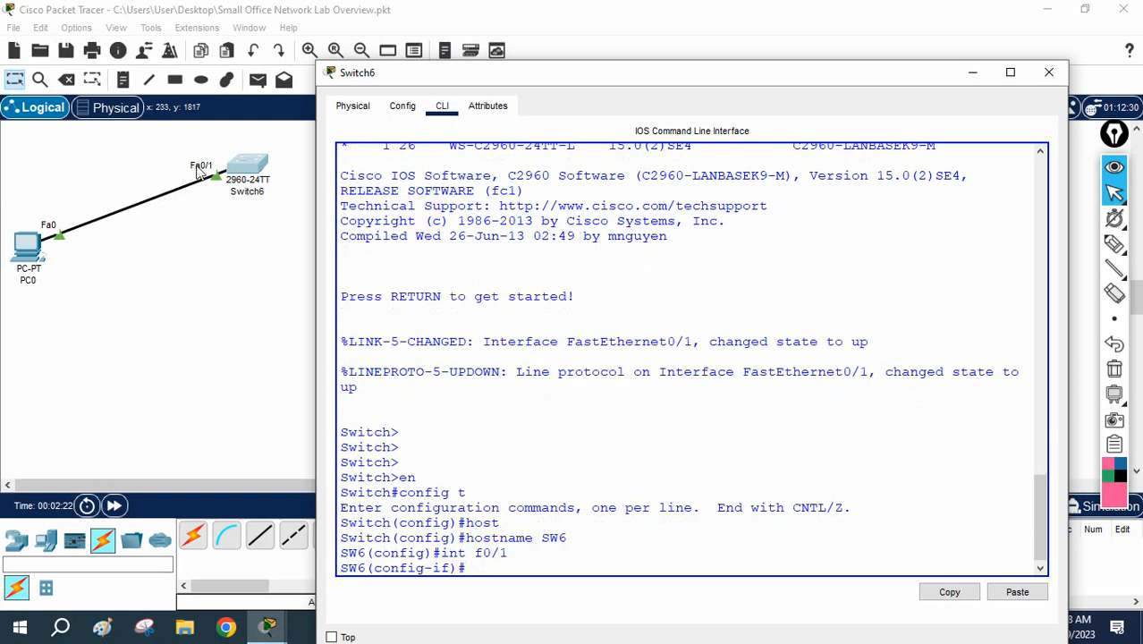
pyautogui.moveTo(504, 421)
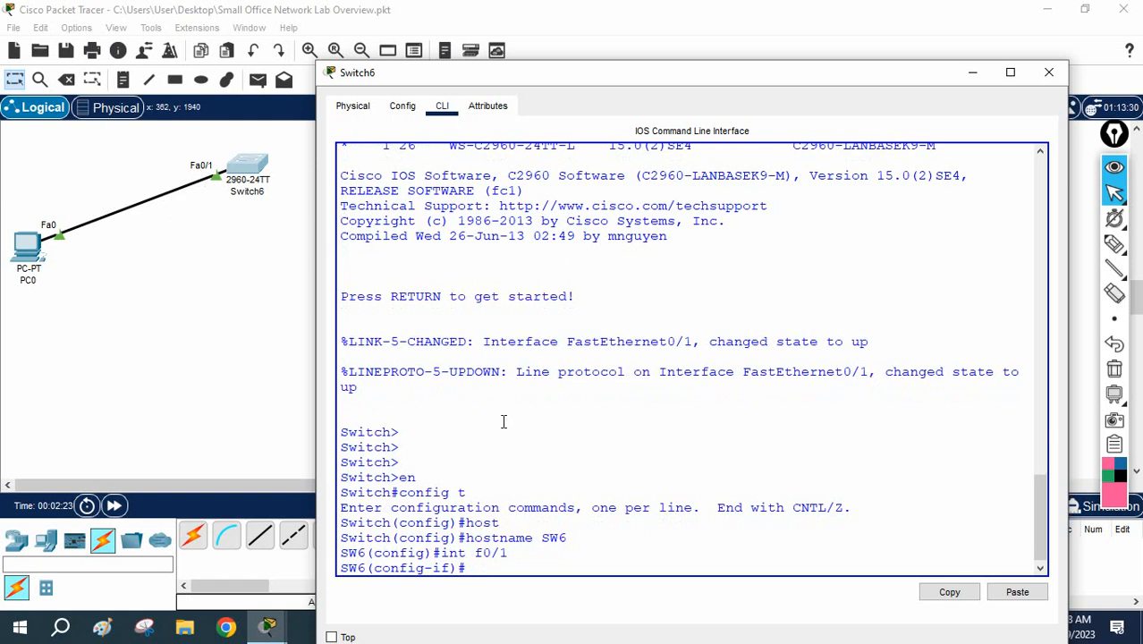
pyautogui.write('spa')
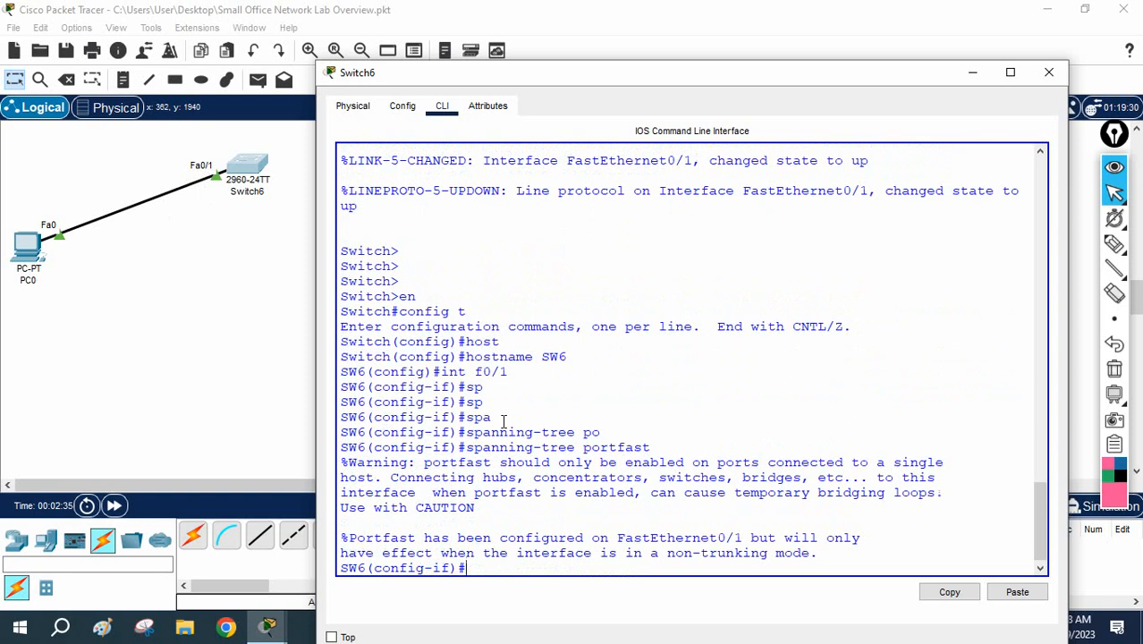
pyautogui.write('exit')
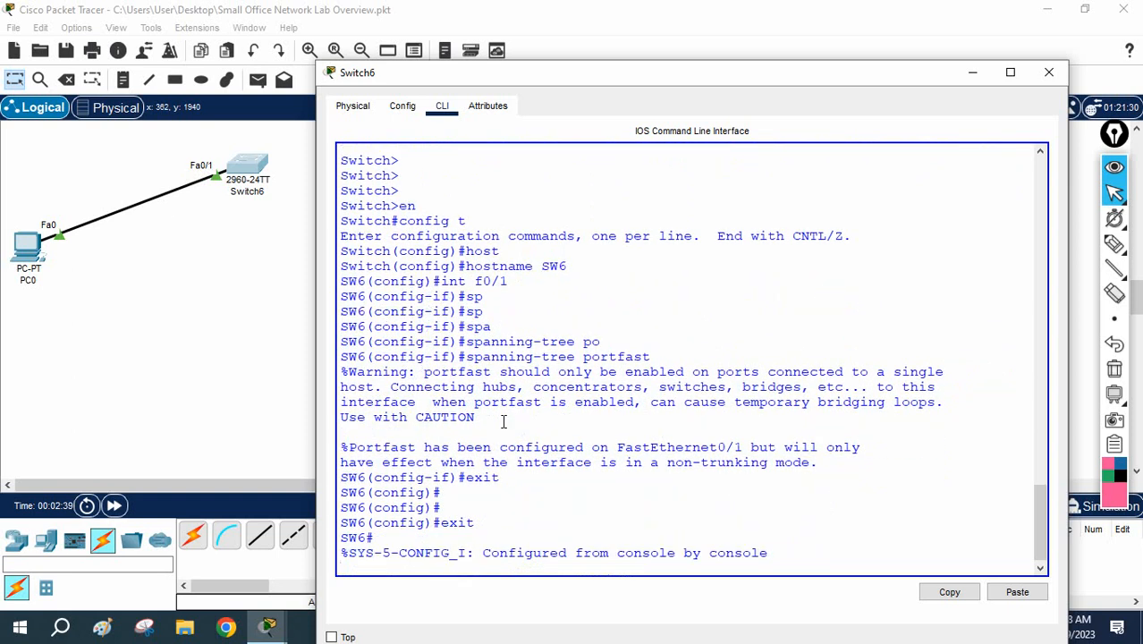
pyautogui.write('w')
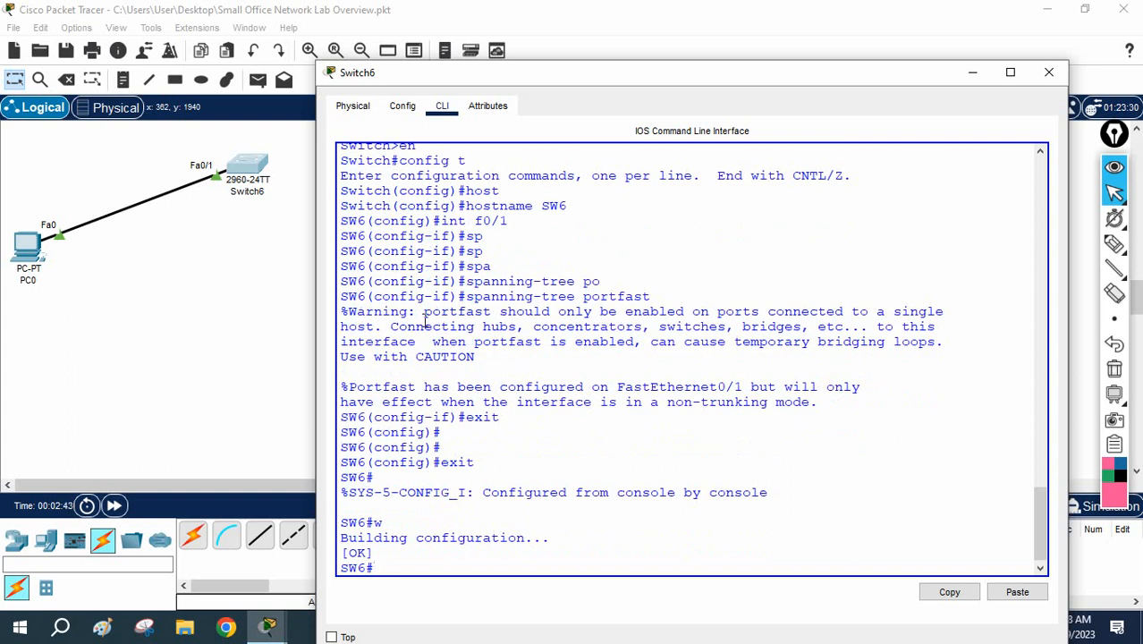
# Highlight the PortFast single-host warning and the Fa0/1 PortFast confirmation messages.
pyautogui.moveTo(421, 311); pyautogui.dragTo(624, 311)
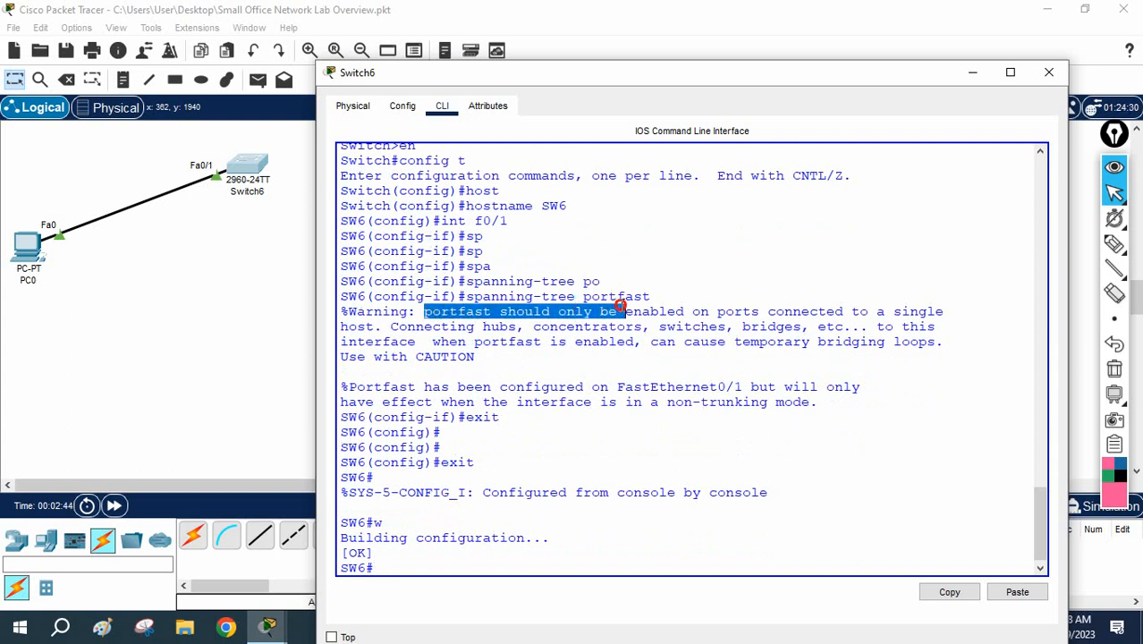
pyautogui.moveTo(620, 311); pyautogui.dragTo(930, 311)
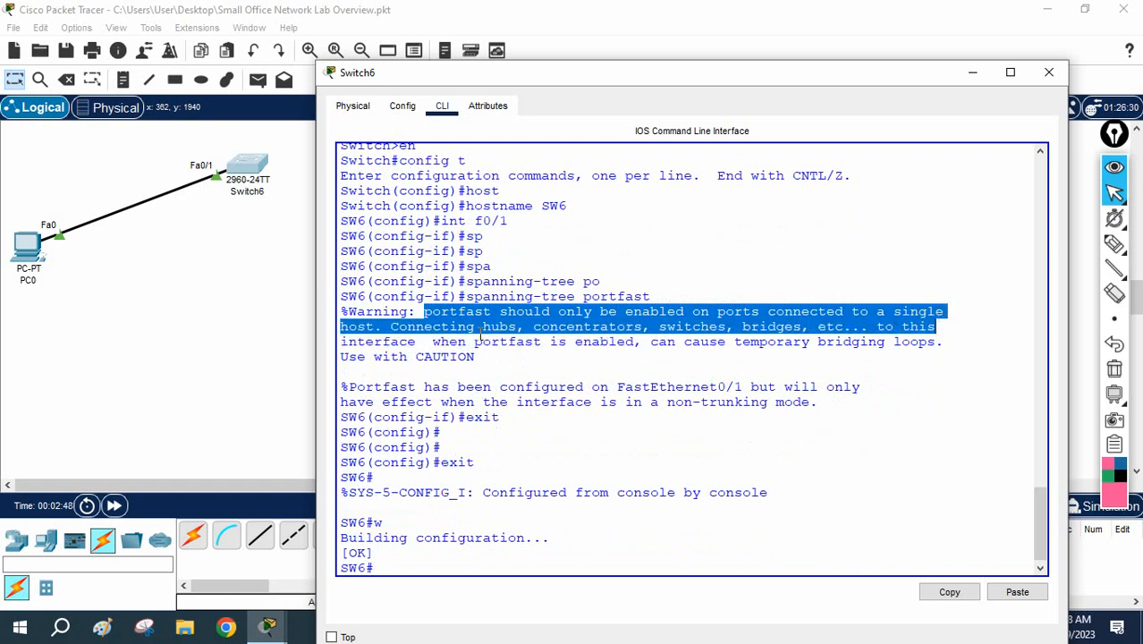
pyautogui.moveTo(501, 329)
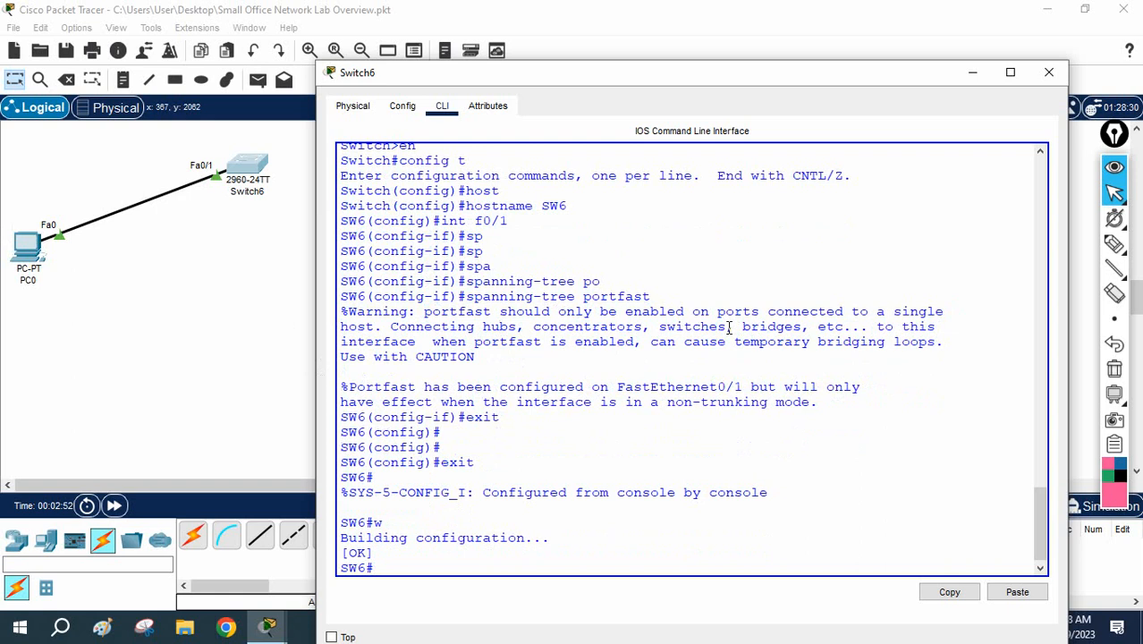
pyautogui.moveTo(221, 196)
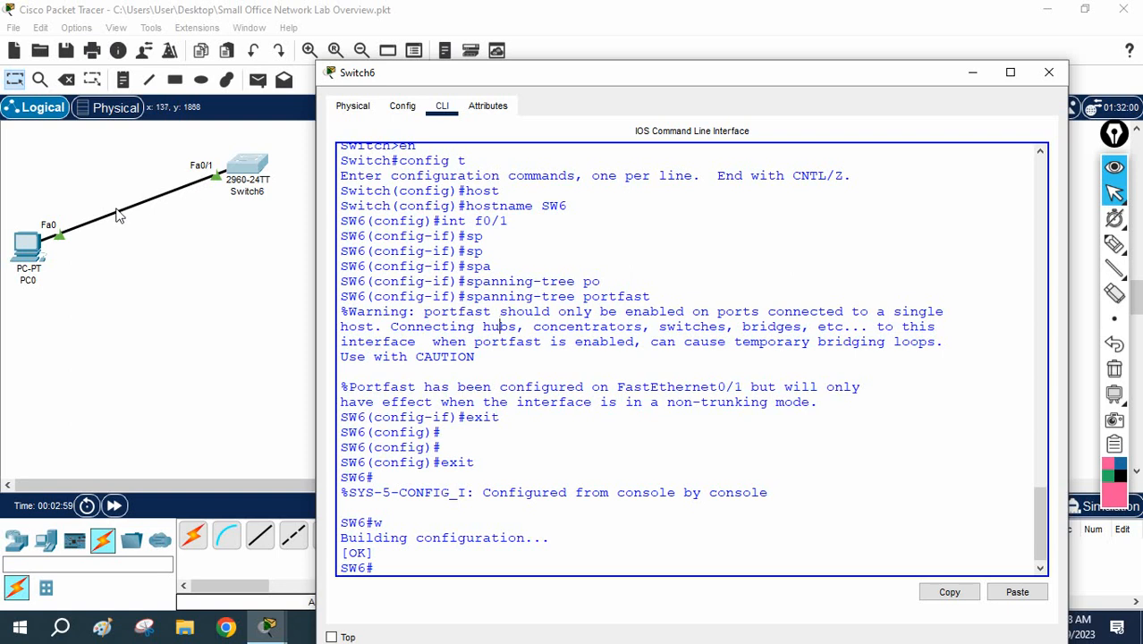
pyautogui.moveTo(25, 251)
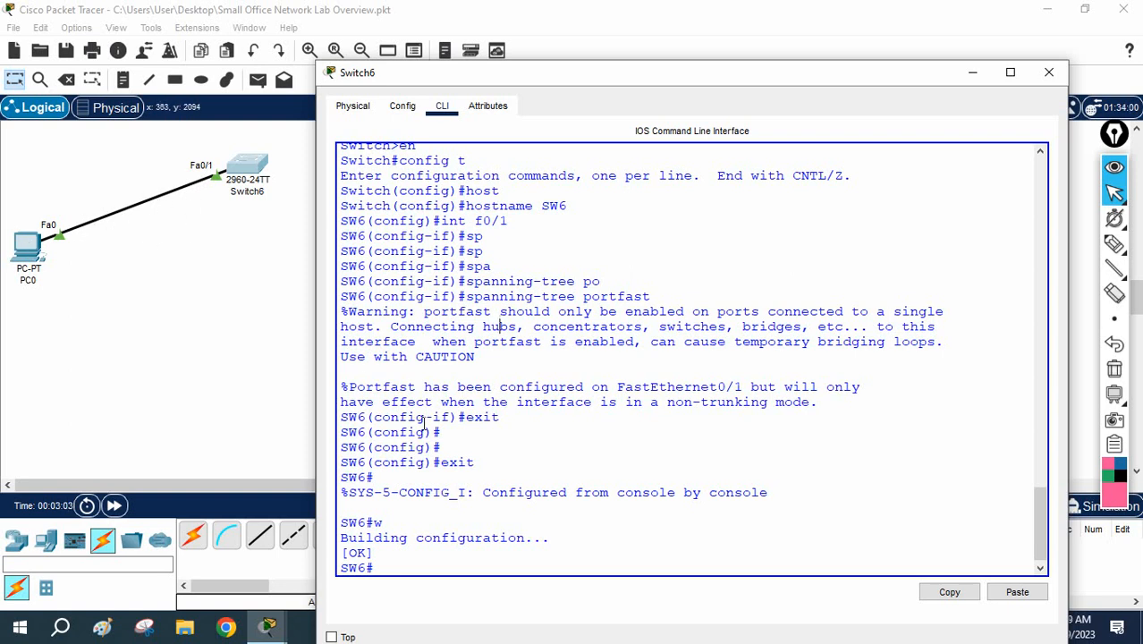
pyautogui.moveTo(349, 385); pyautogui.dragTo(589, 386)
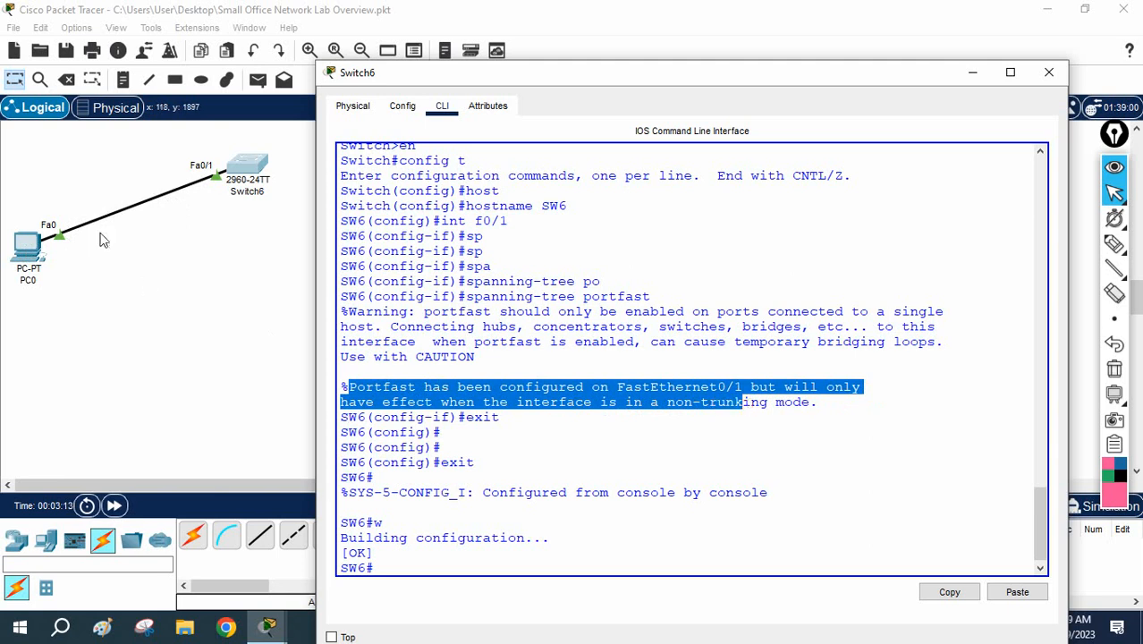
pyautogui.moveTo(219, 193)
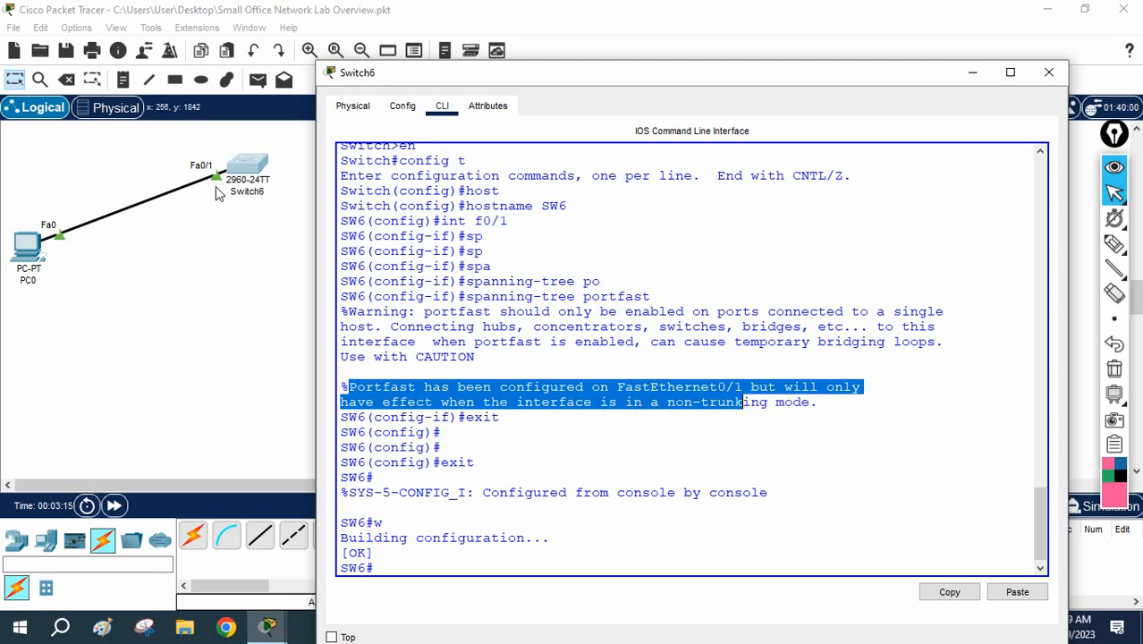
pyautogui.moveTo(160, 195)
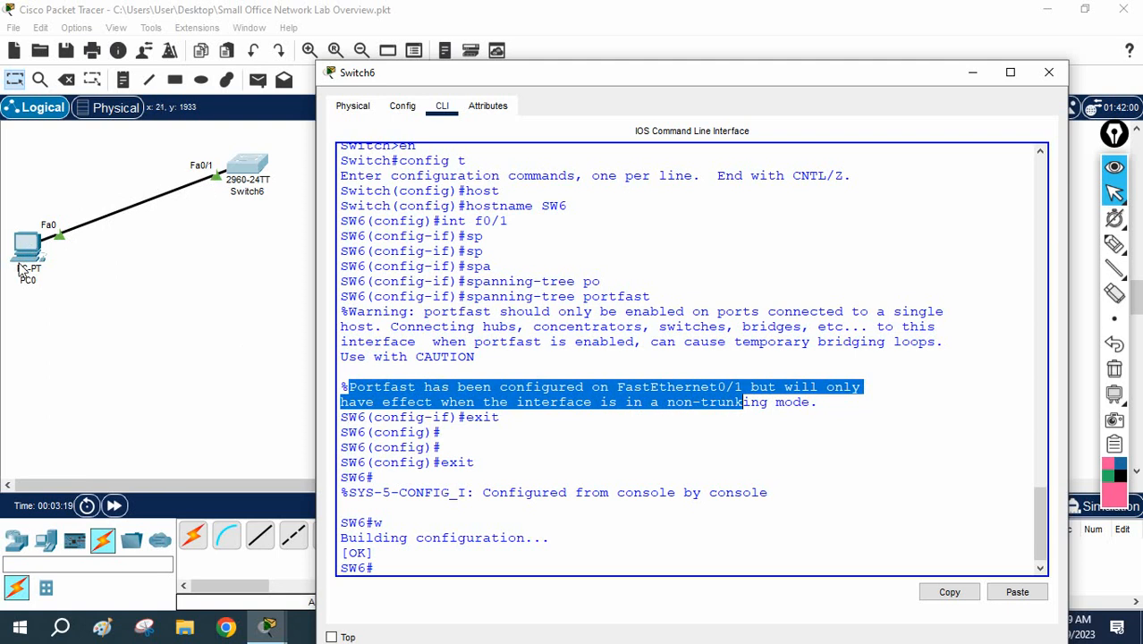
pyautogui.moveTo(58, 237)
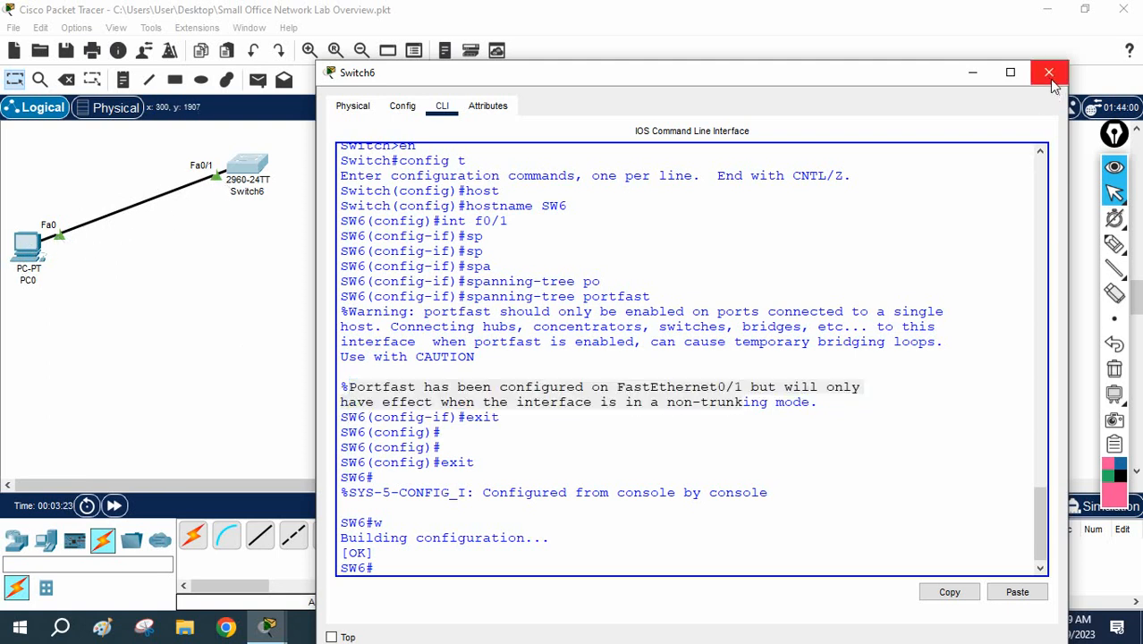
# Close the Switch6 window and zoom in on PC0 and Switch6.
pyautogui.click(1049, 72)
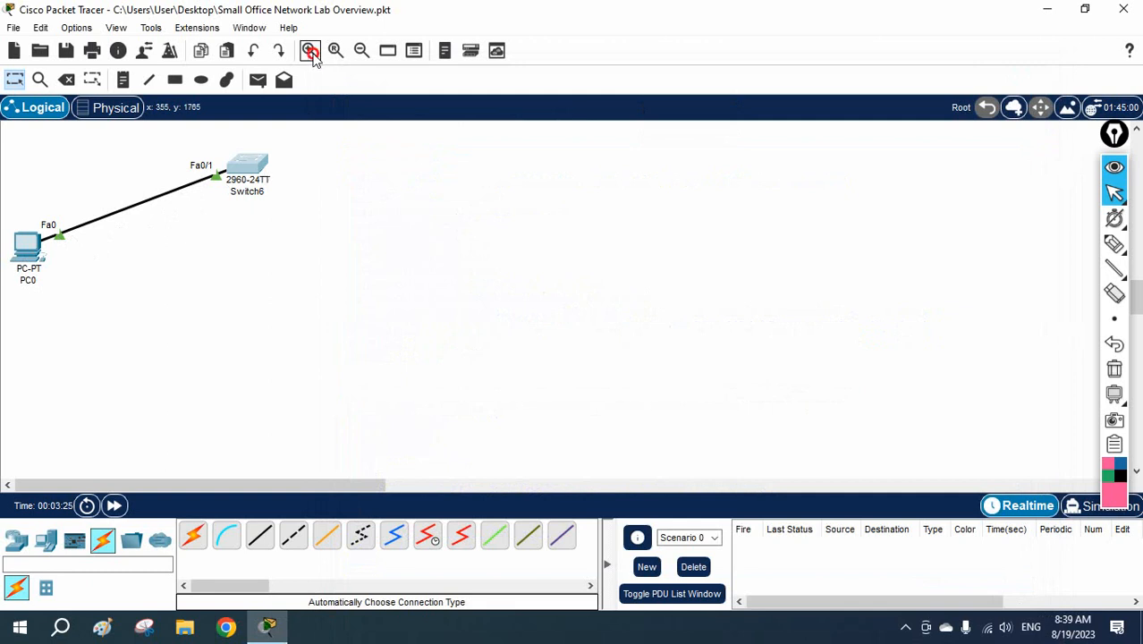
pyautogui.click(309, 50)
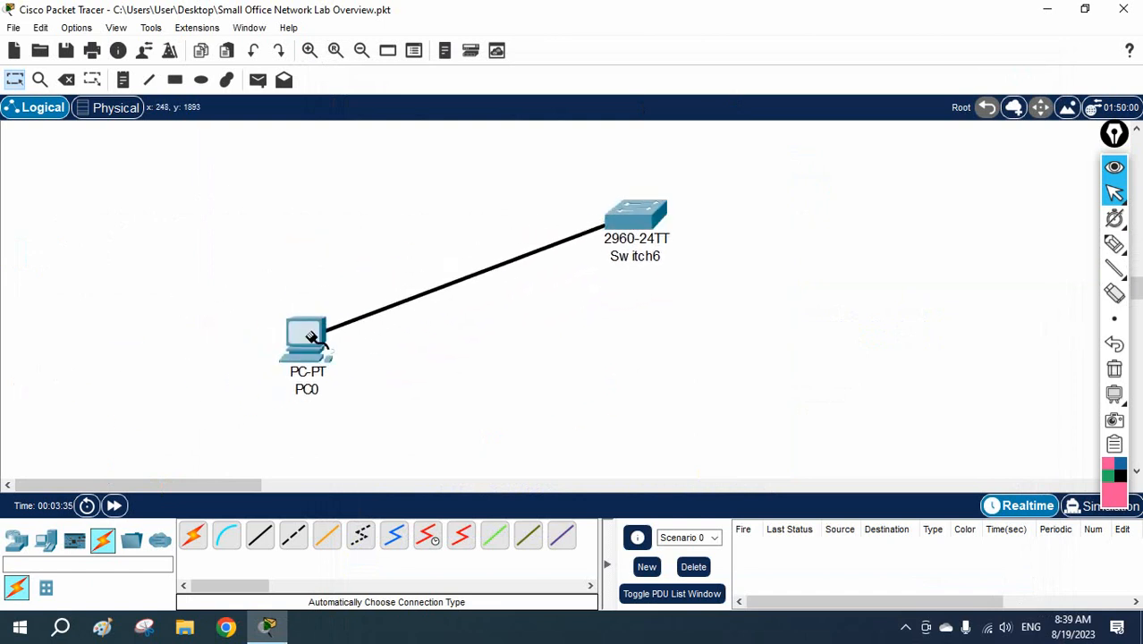
# Connect the cable to PC0's FastEthernet0, then reconnect it to confirm instant green links.
pyautogui.click(308, 338)
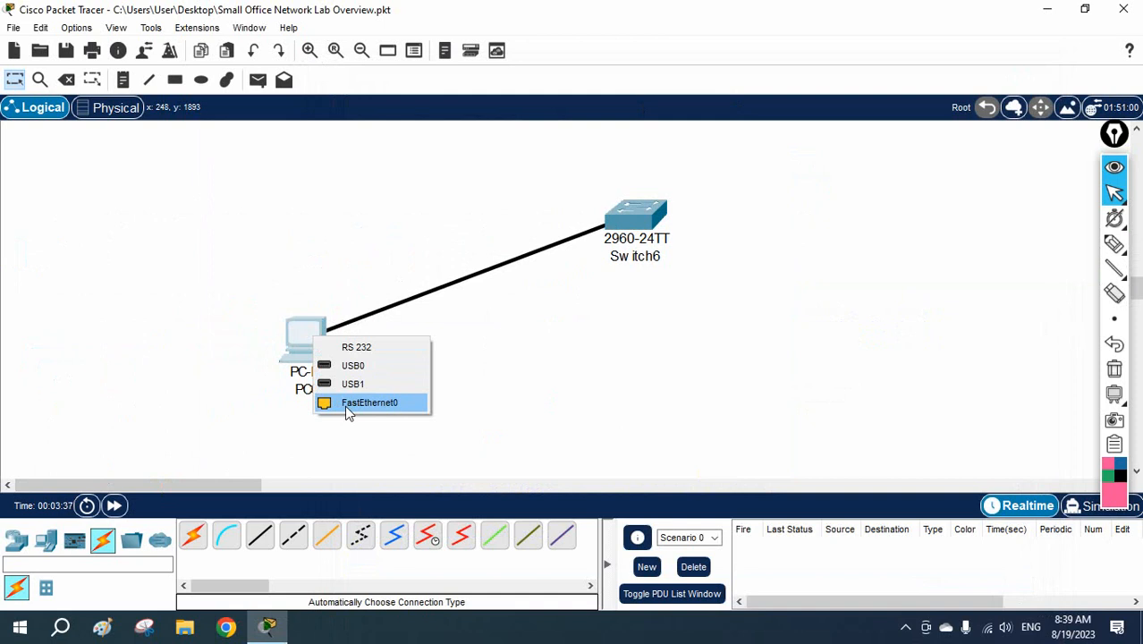
pyautogui.click(370, 402)
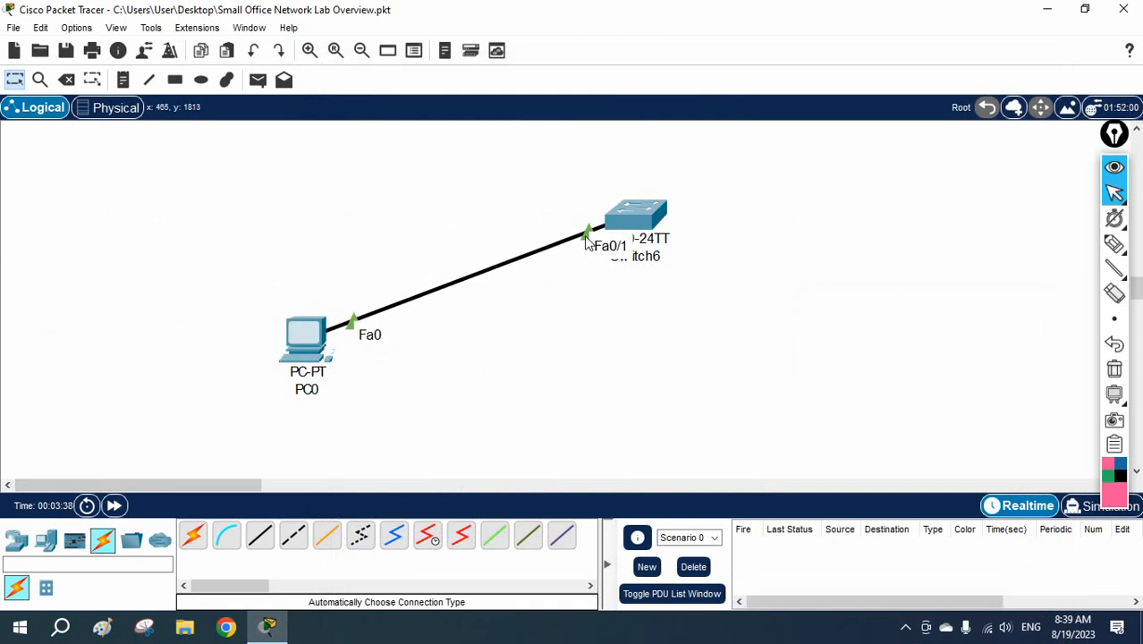
pyautogui.moveTo(358, 327)
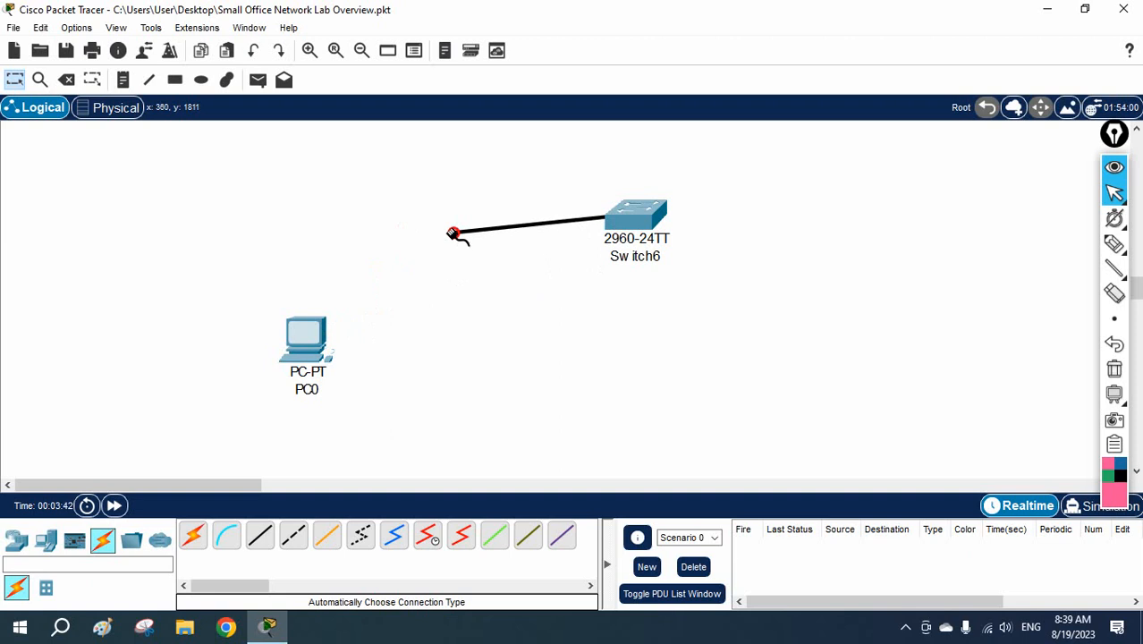
pyautogui.click(307, 338)
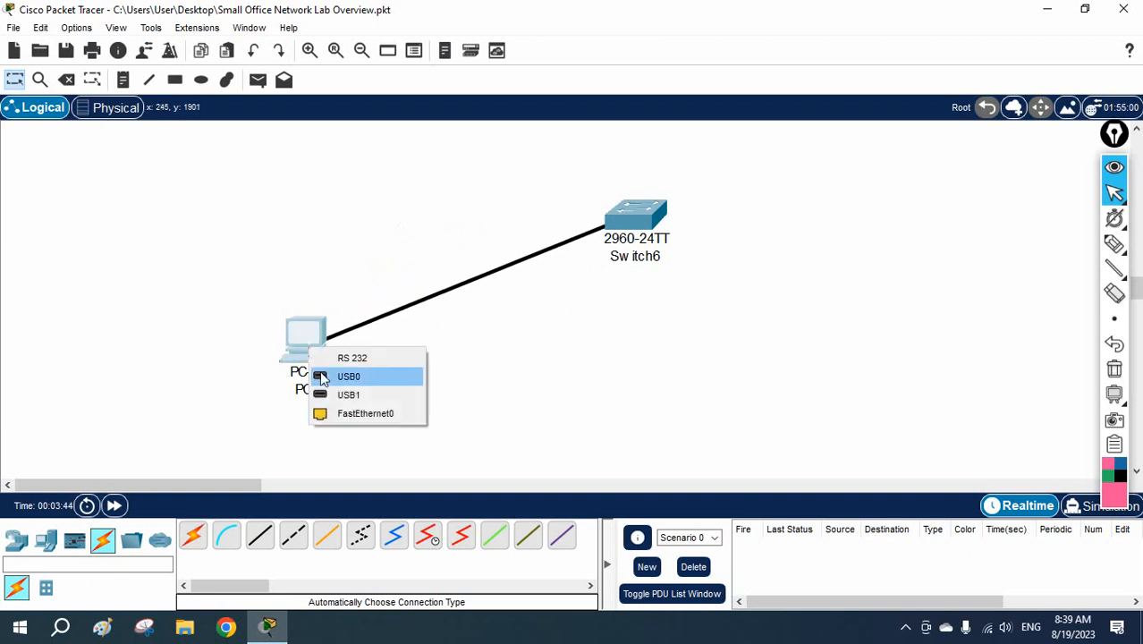
pyautogui.moveTo(600, 235)
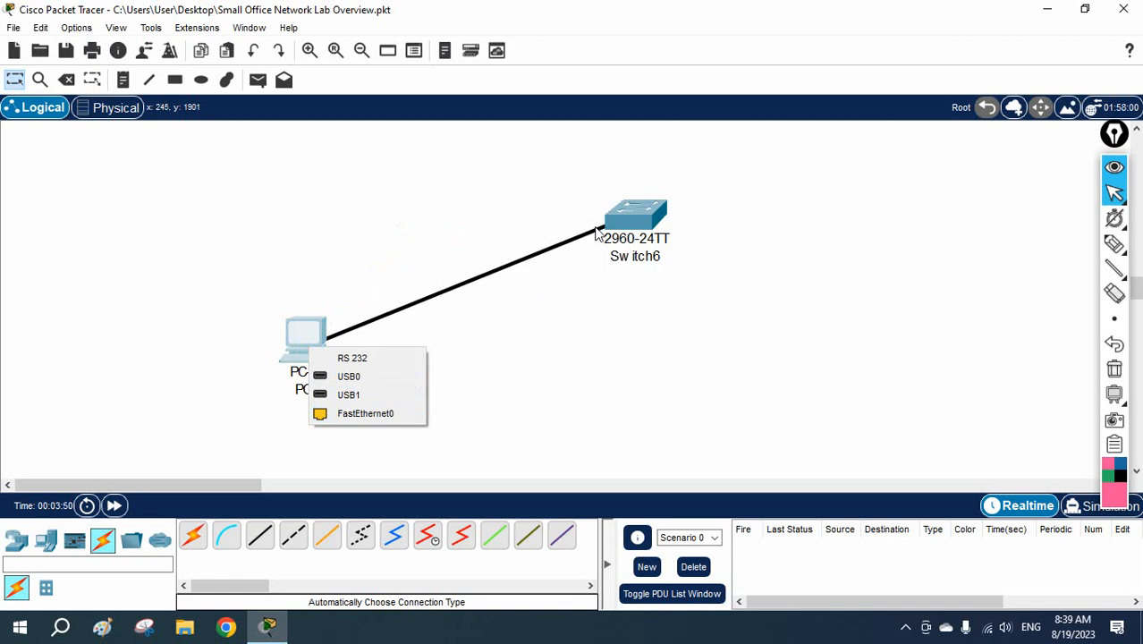
pyautogui.moveTo(376, 394)
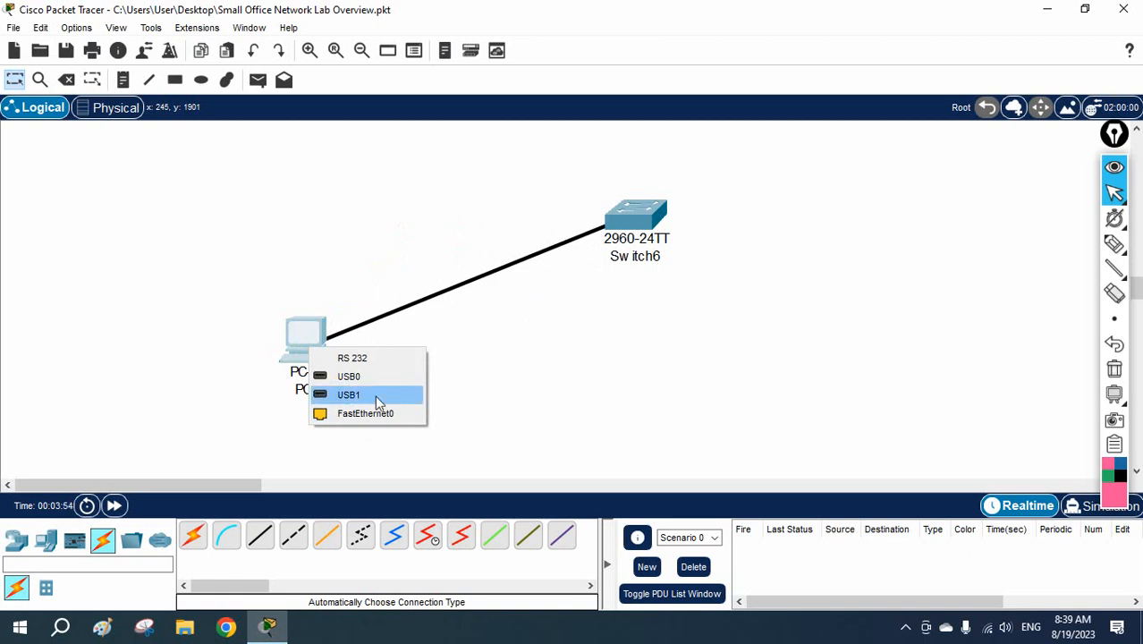
pyautogui.click(365, 412)
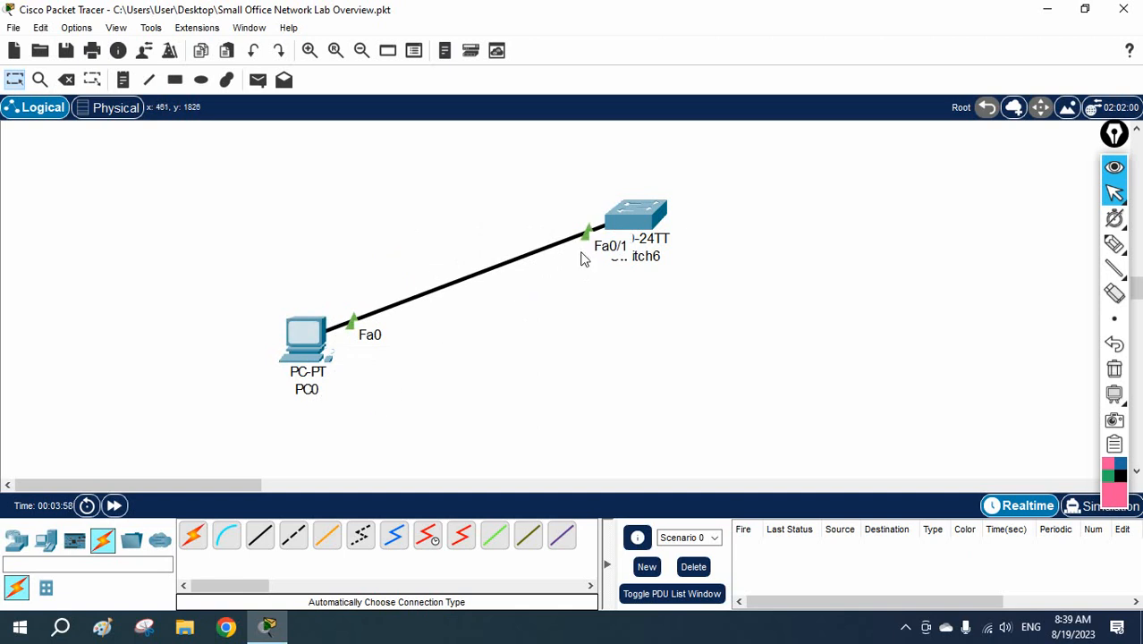
pyautogui.moveTo(591, 252)
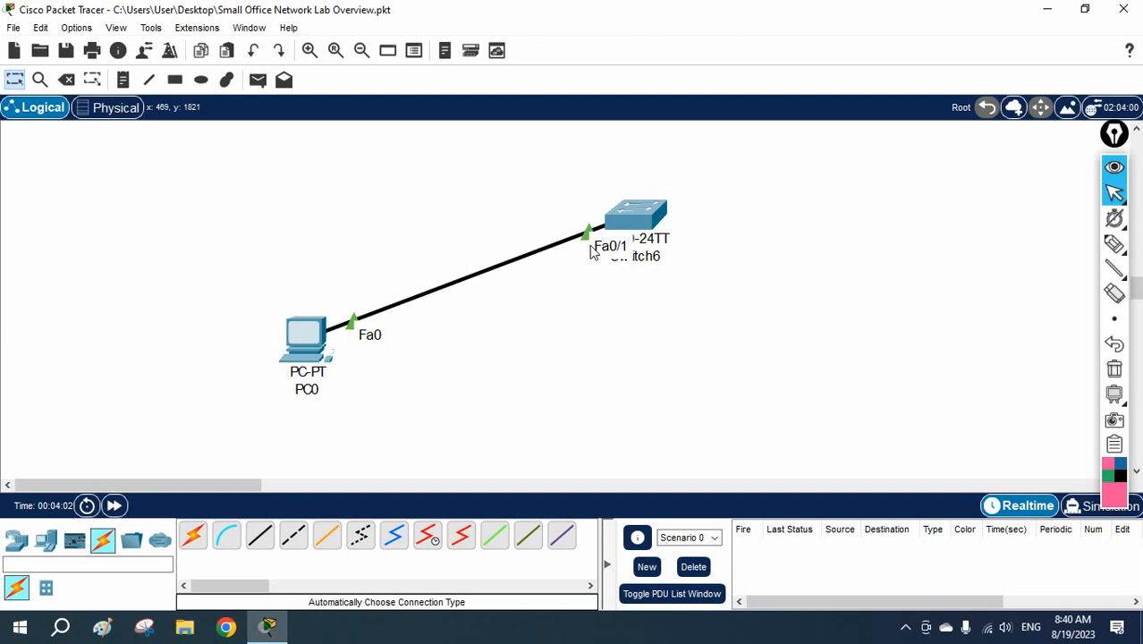
pyautogui.moveTo(626, 234)
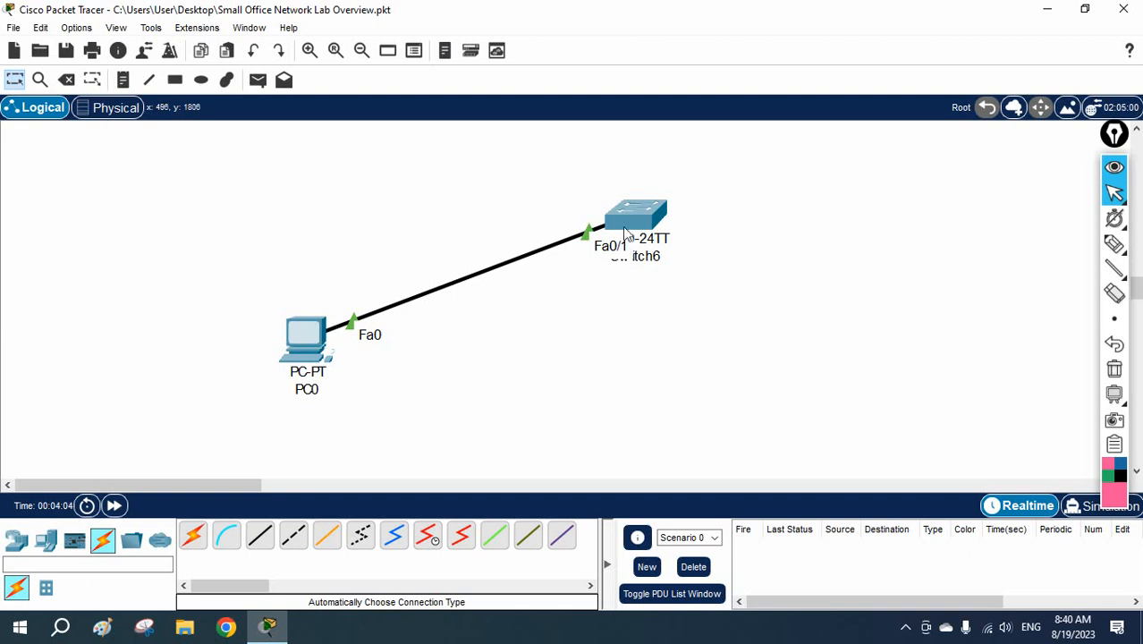